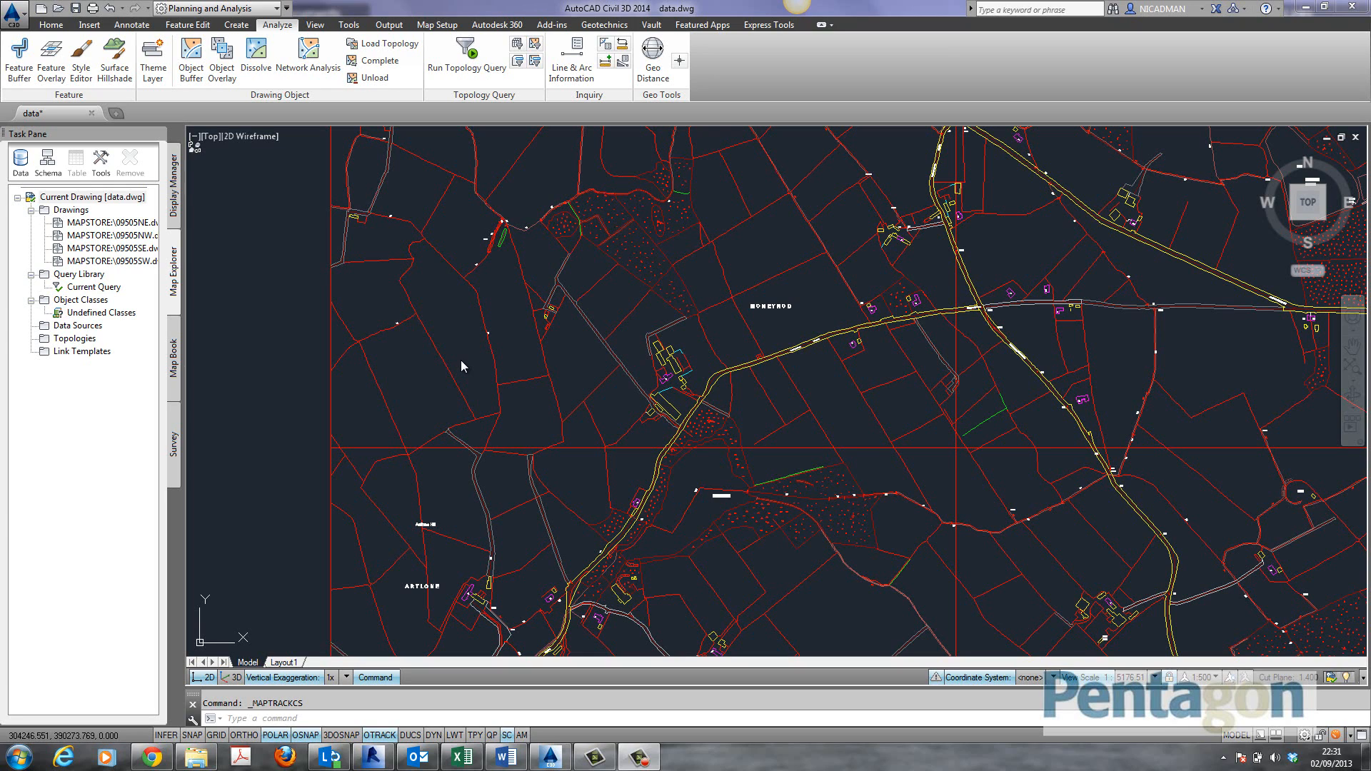
{"action": "mouse_move", "coordinate": [334, 94]}
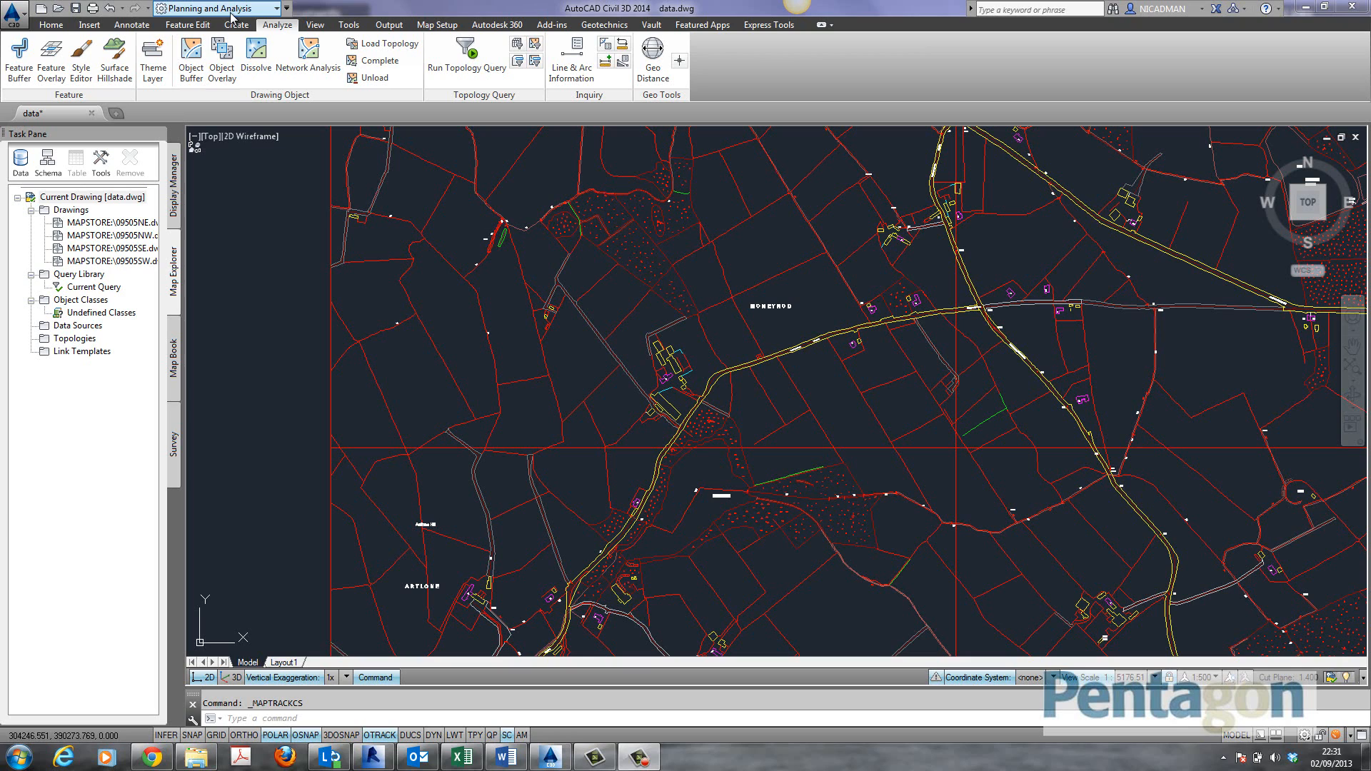
{"action": "mouse_move", "coordinate": [275, 222]}
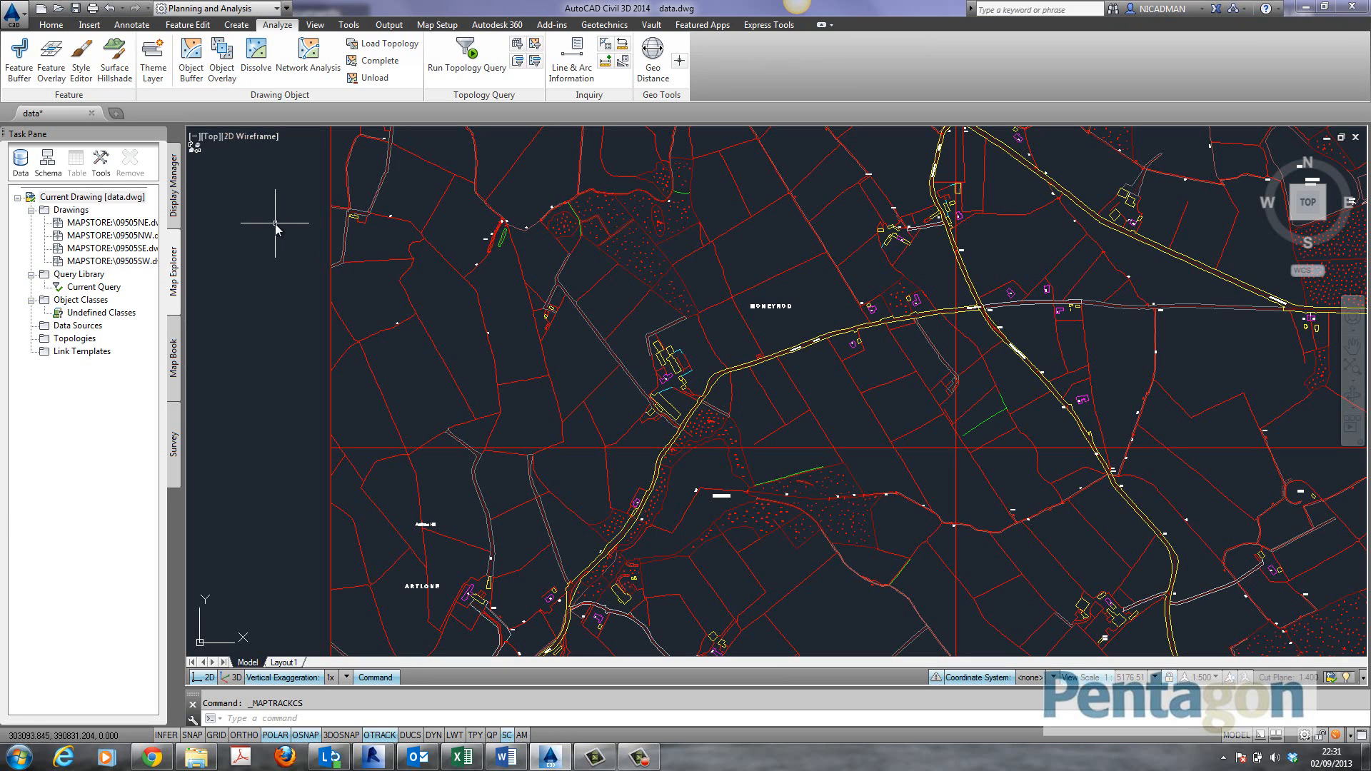
{"action": "mouse_move", "coordinate": [184, 175]}
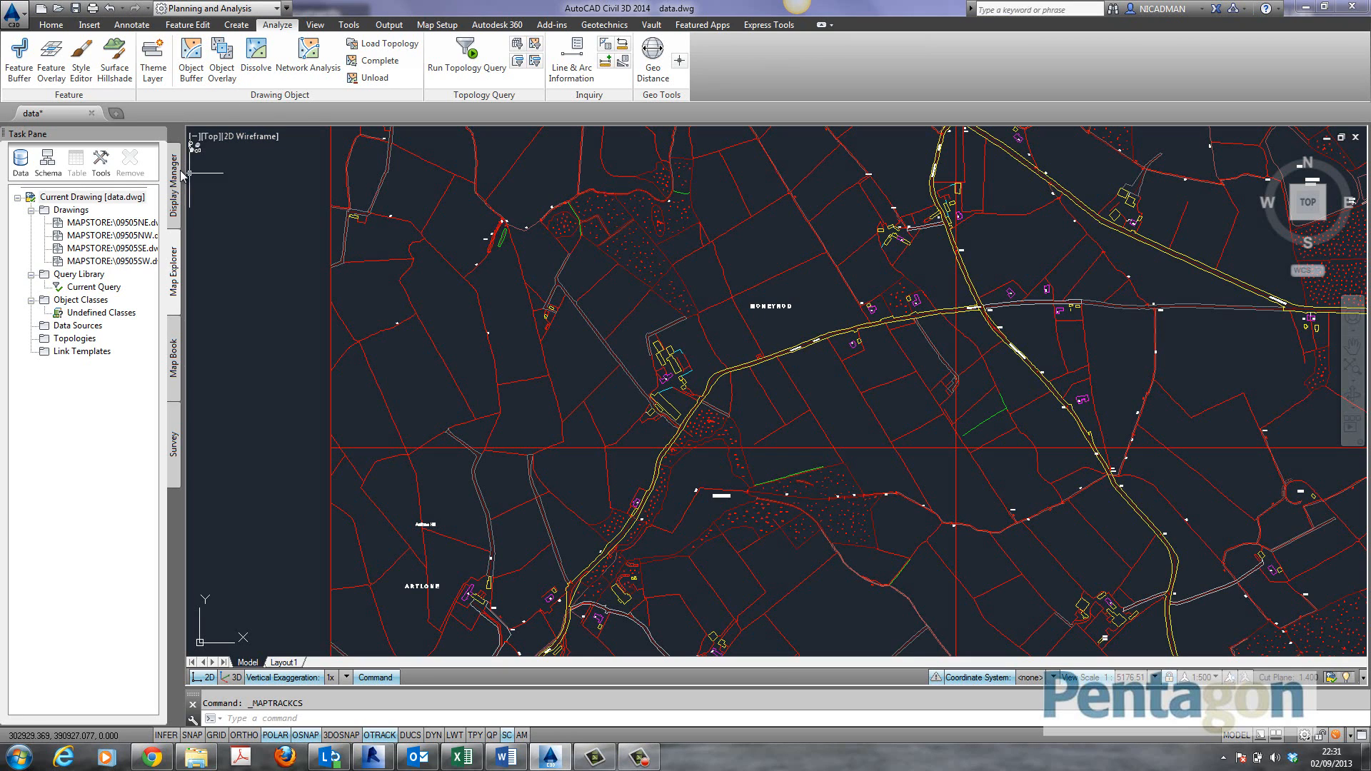
Step: Search the coordinate system library for 'ireland' and assign TM65 / Irish Grid to the drawing
{"action": "left_click", "coordinate": [437, 24]}
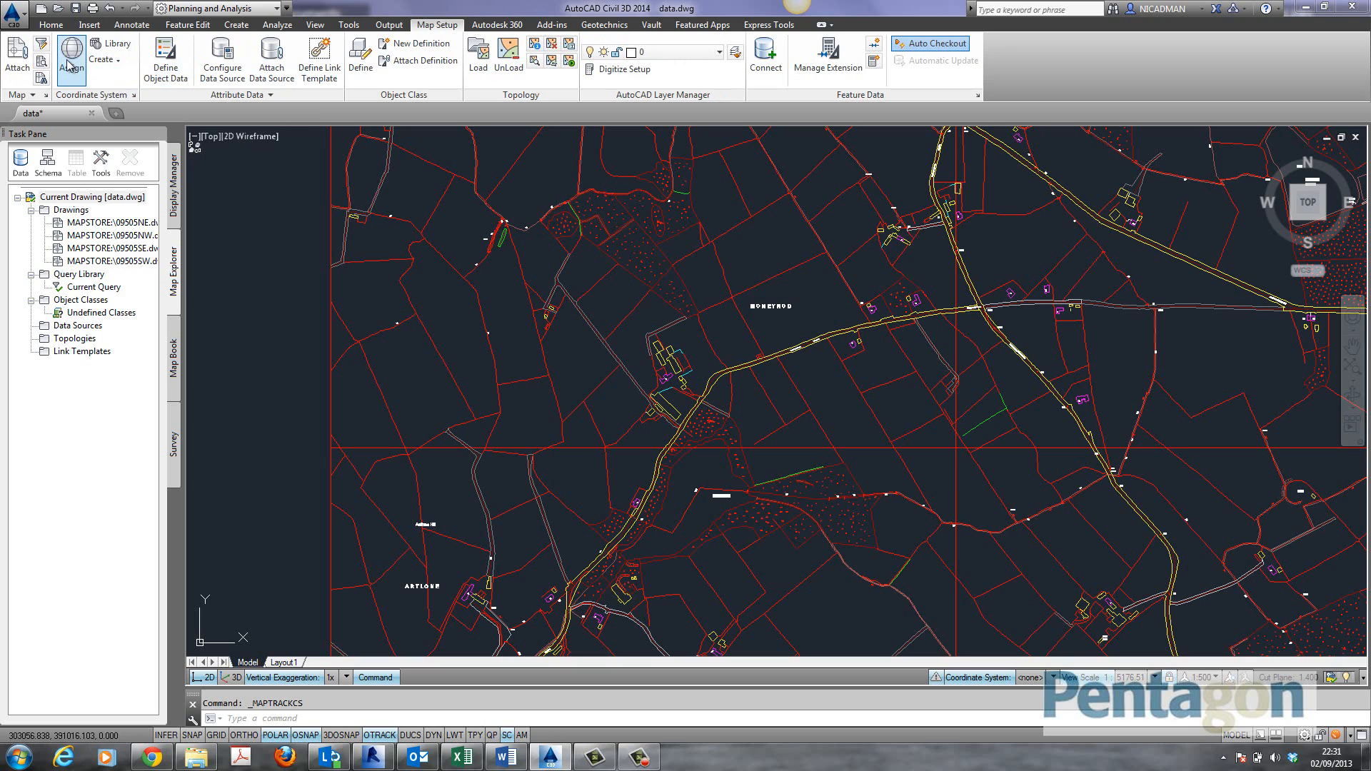
{"action": "left_click", "coordinate": [70, 54]}
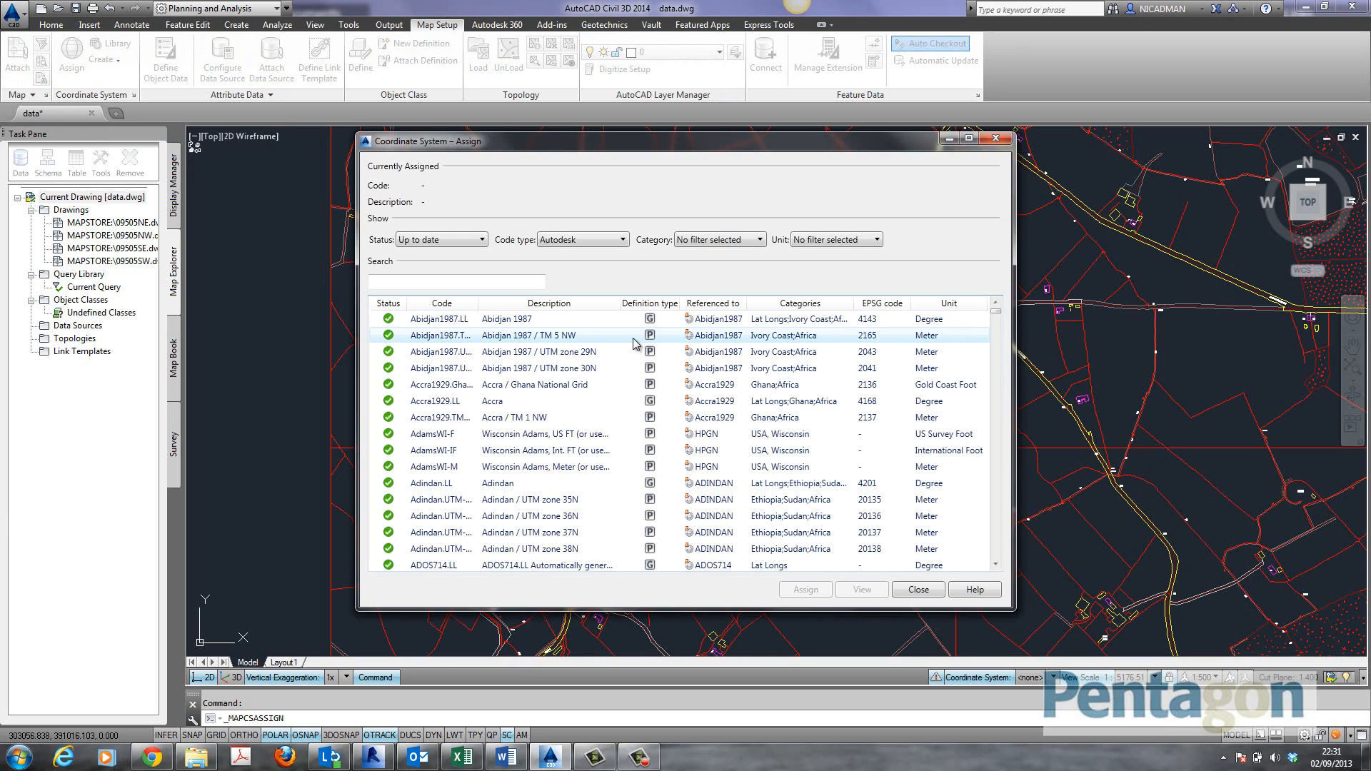
{"action": "left_click", "coordinate": [456, 281]}
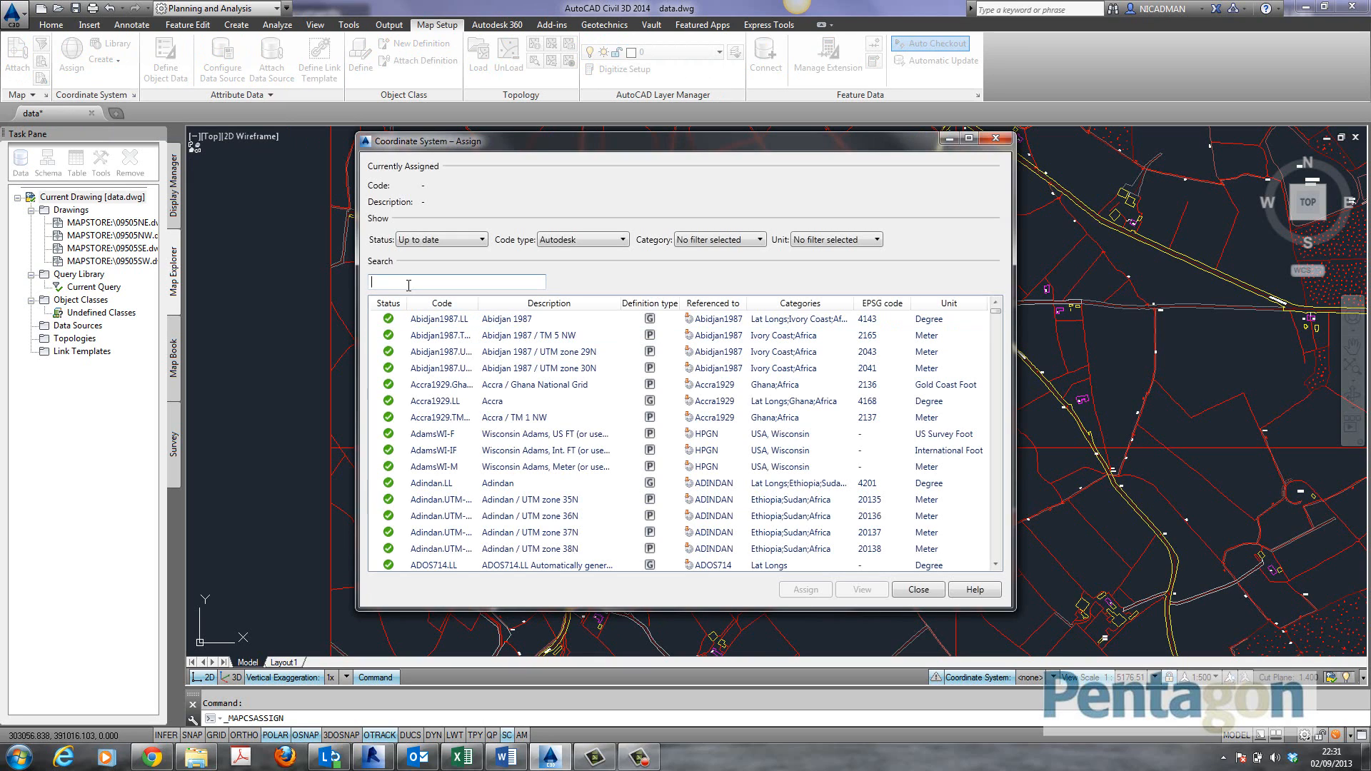
{"action": "type", "text": "ireland"}
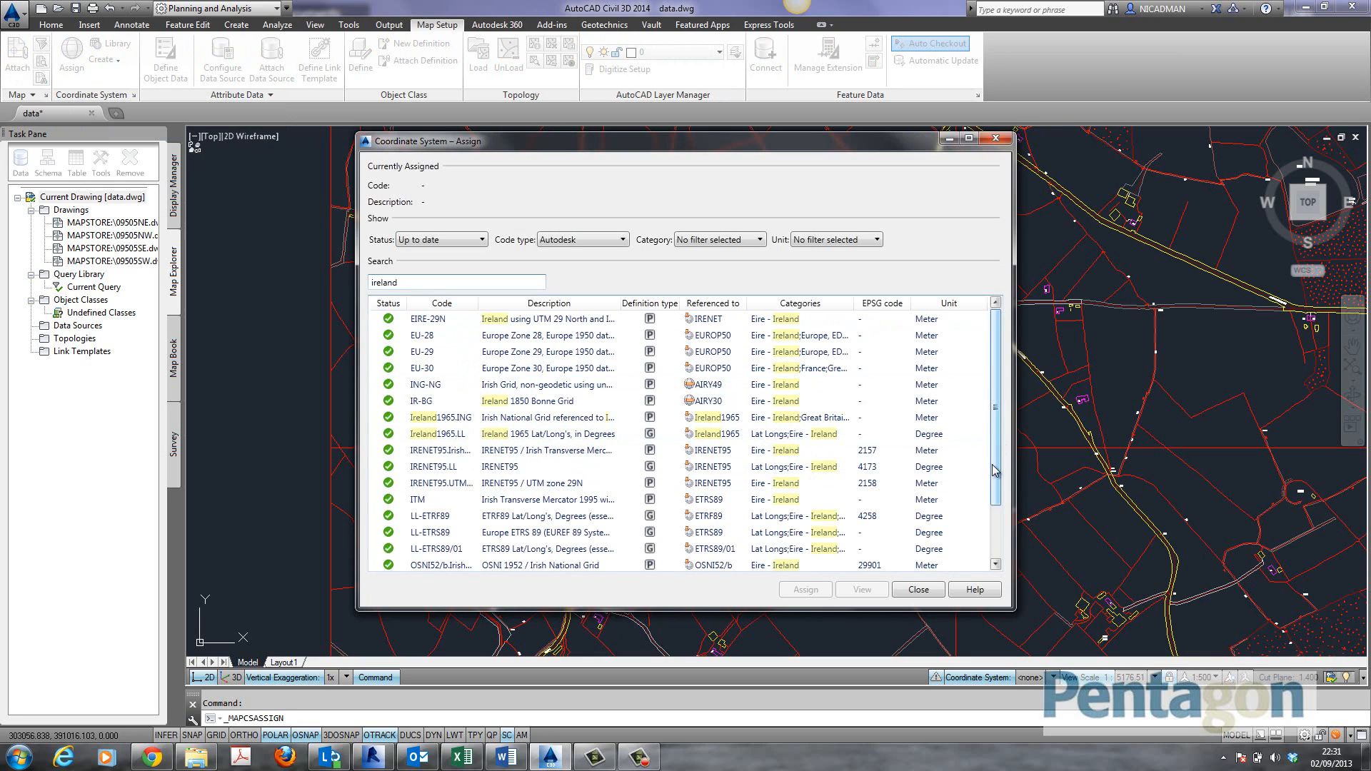
{"action": "scroll", "scroll_direction": "down", "scroll_amount": 3}
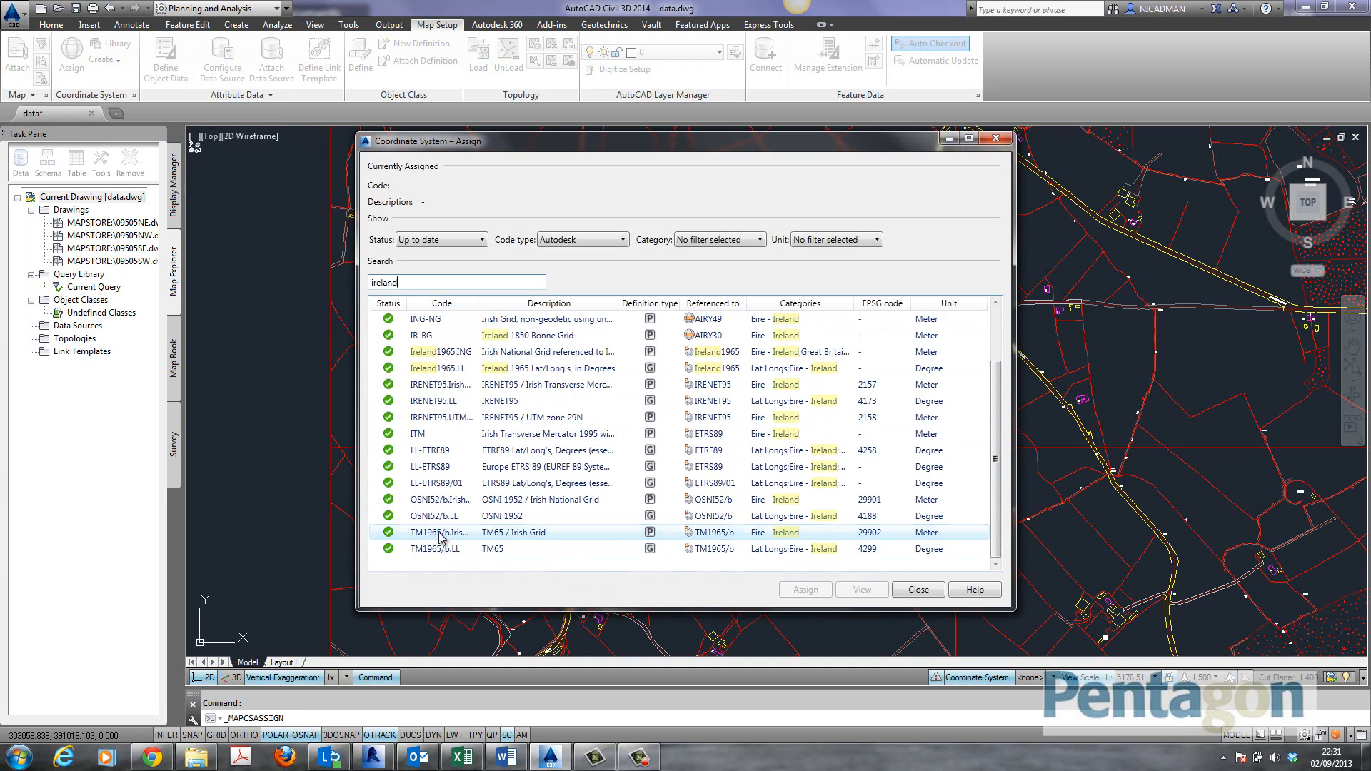
{"action": "left_click", "coordinate": [802, 589]}
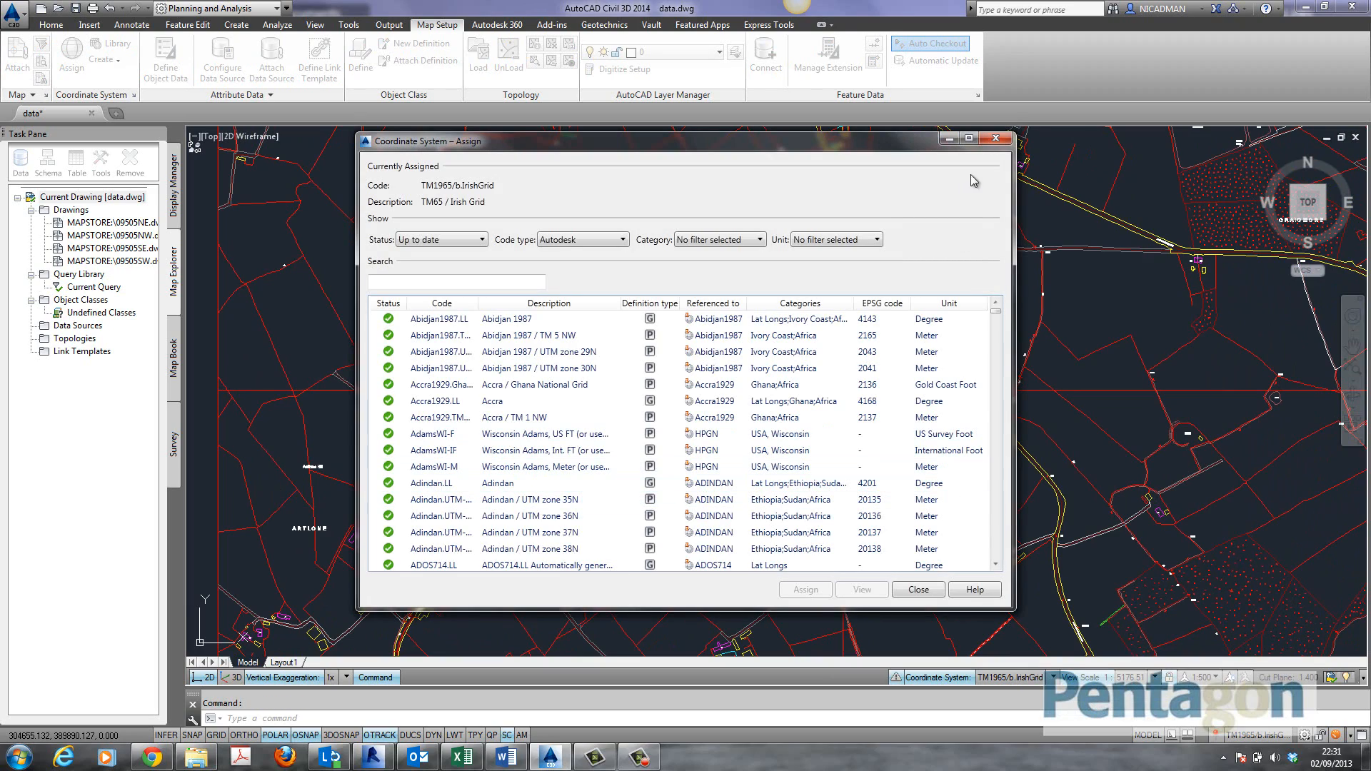
{"action": "left_click", "coordinate": [916, 589]}
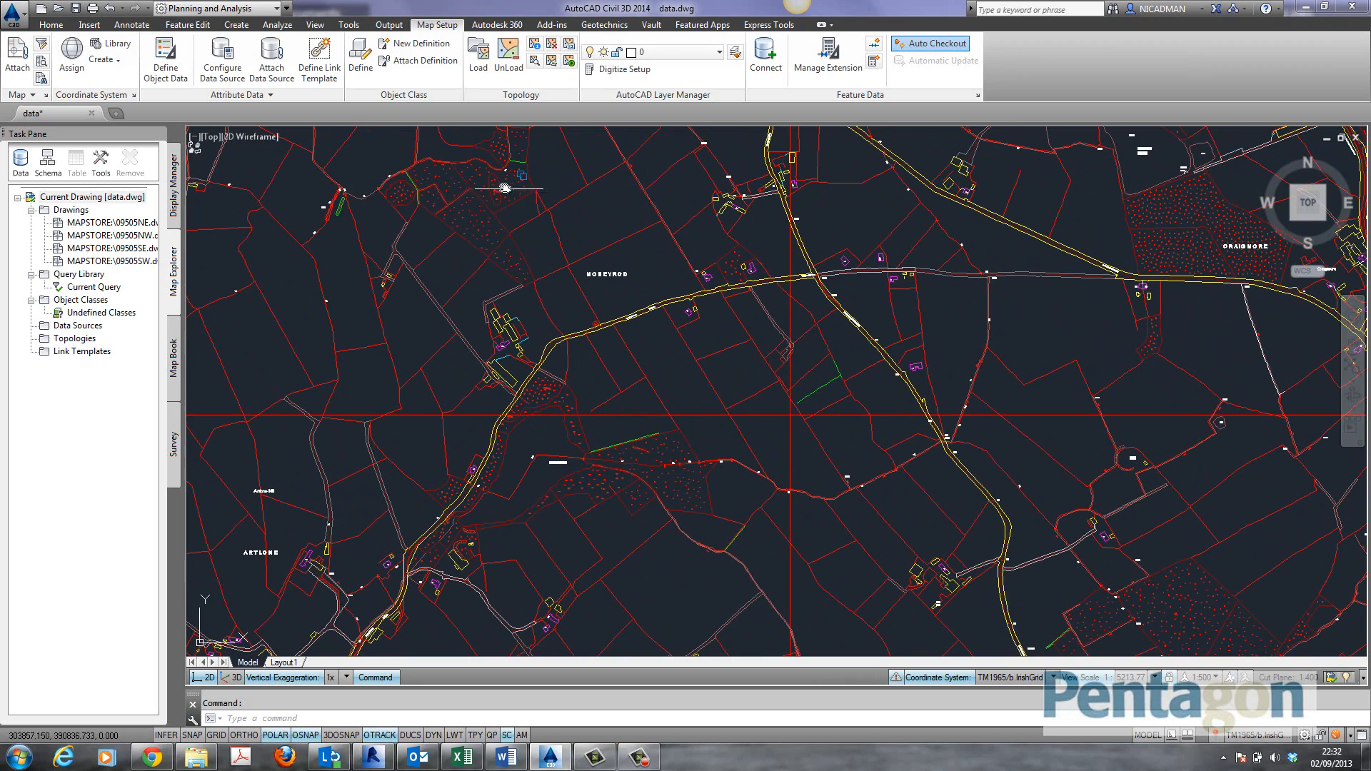
{"action": "mouse_move", "coordinate": [498, 147]}
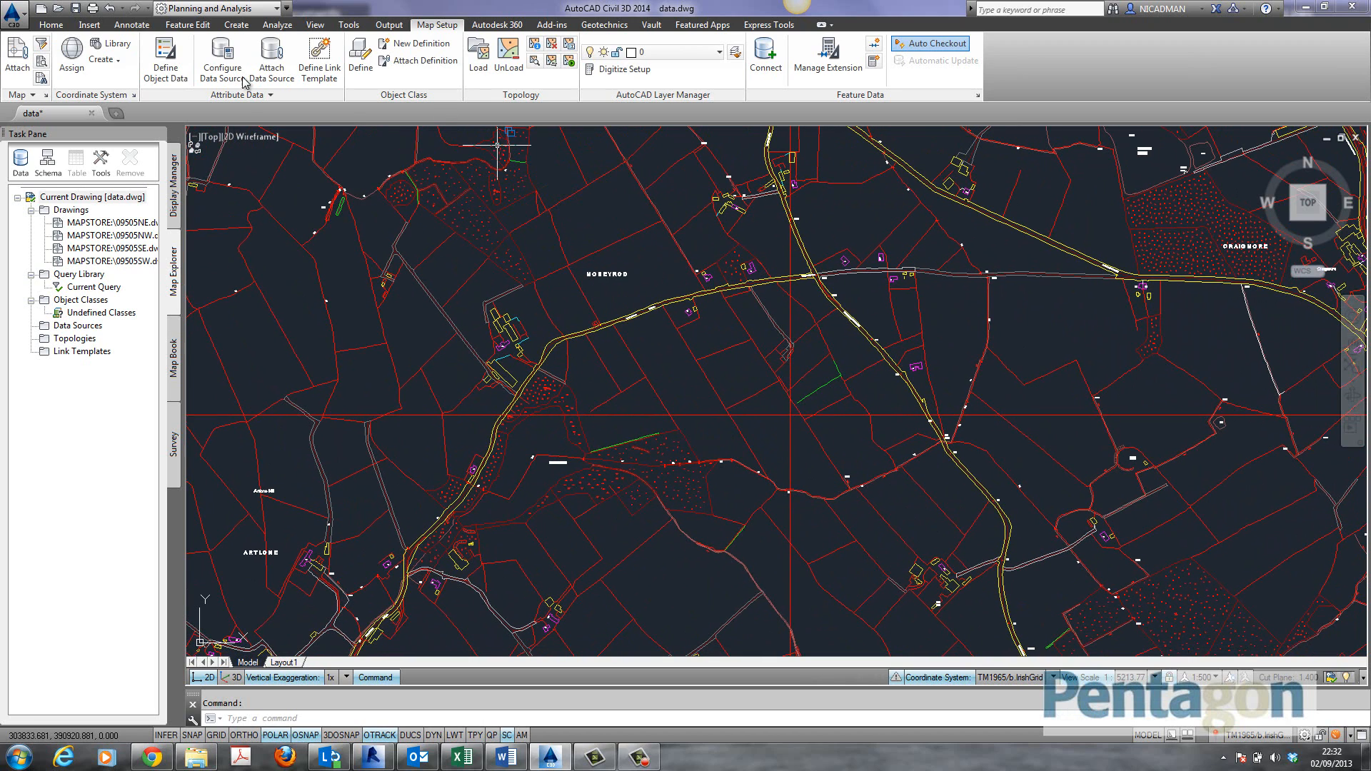
Step: Start the MAPTRACKCS coordinate tracker from the Analyze tools to read live WGS84 lat-long
{"action": "left_click", "coordinate": [275, 24]}
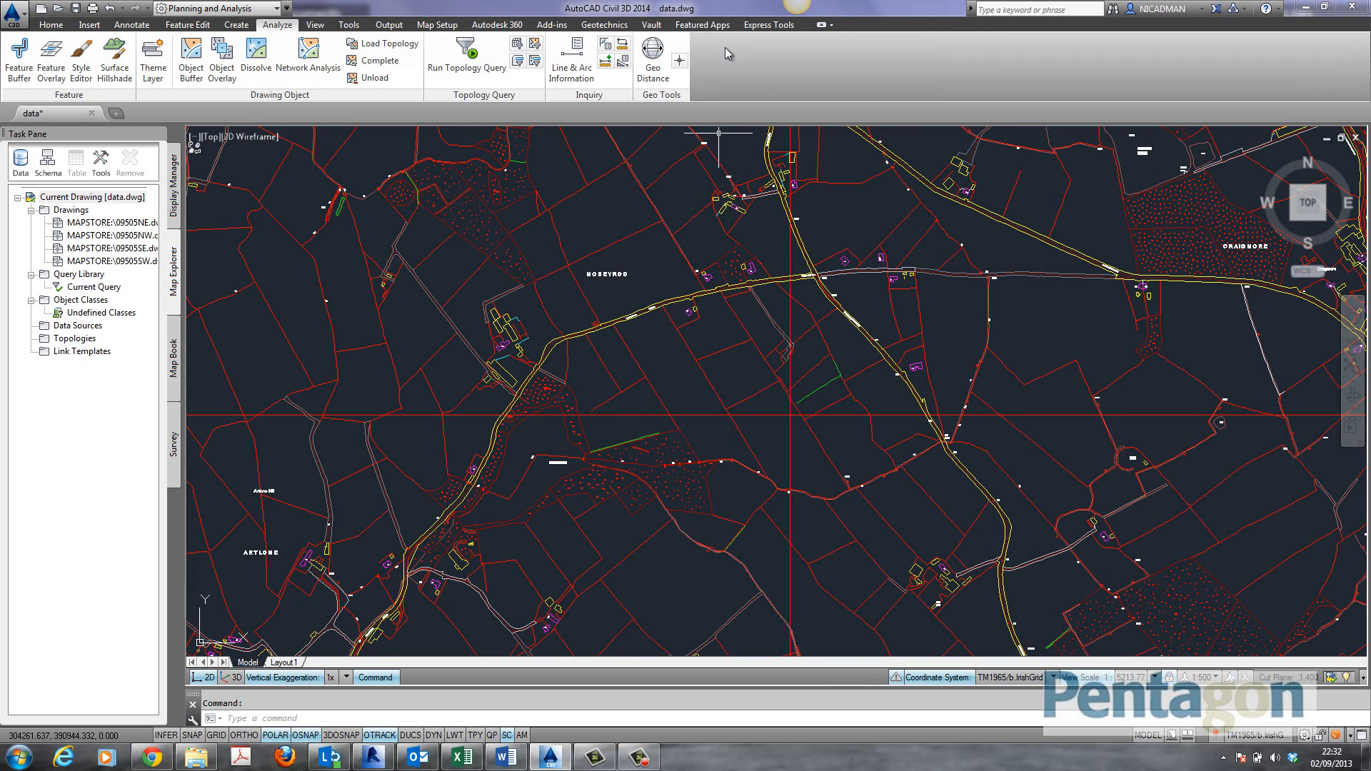
{"action": "mouse_move", "coordinate": [680, 61]}
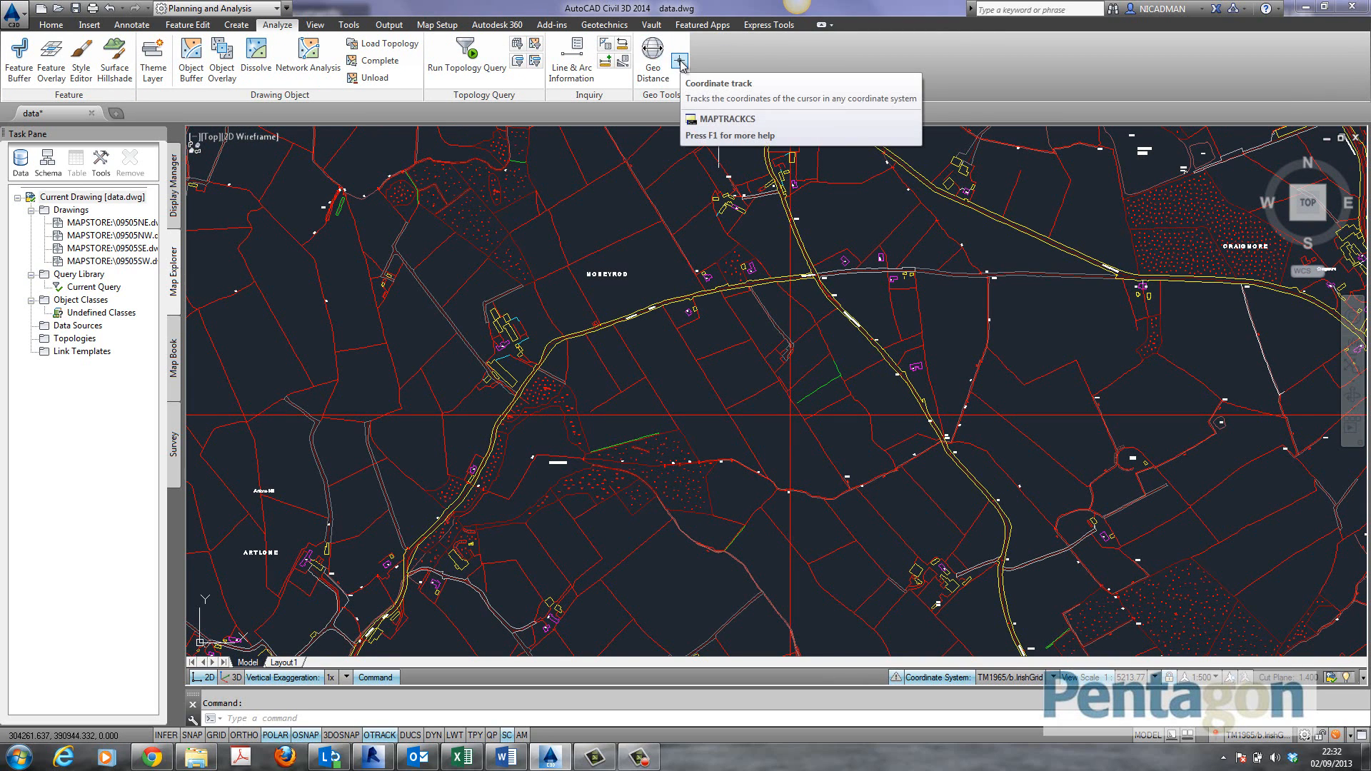
{"action": "left_click", "coordinate": [680, 60]}
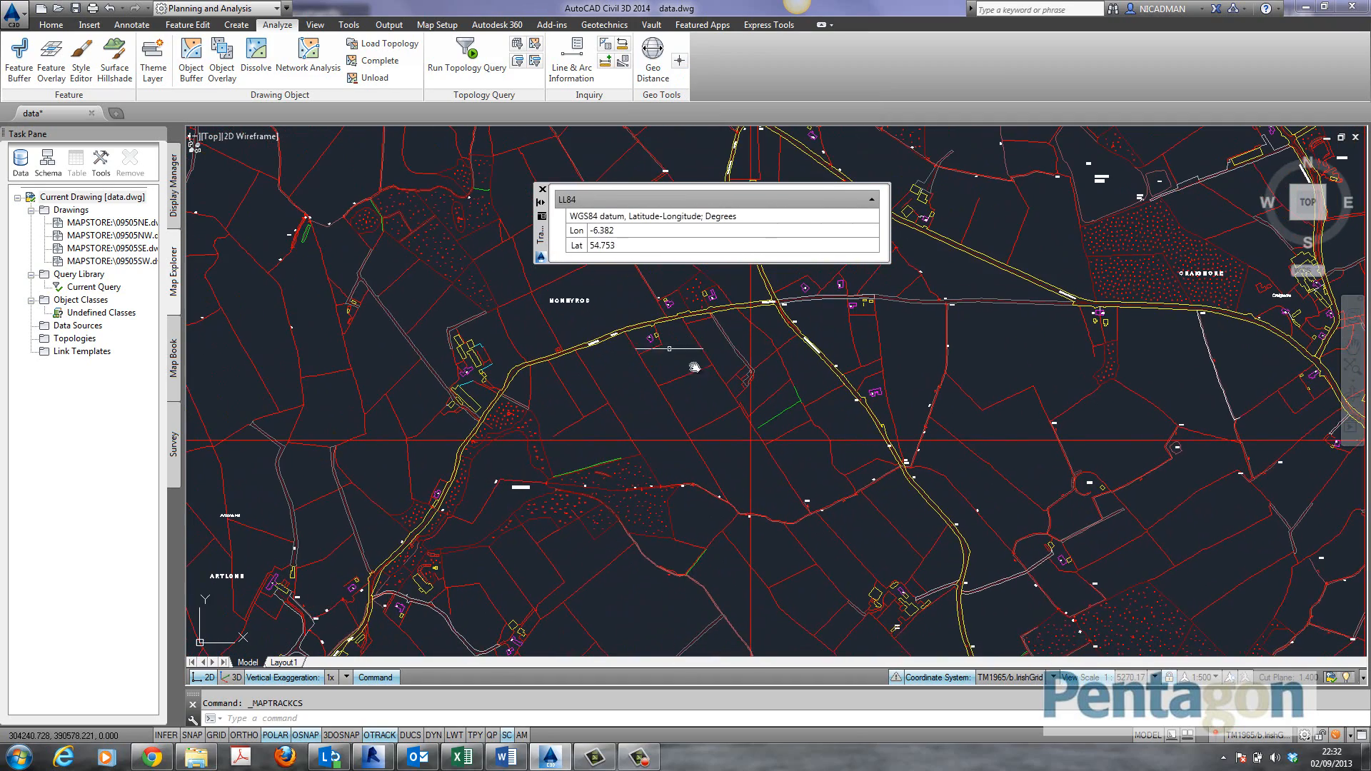
{"action": "mouse_move", "coordinate": [648, 339]}
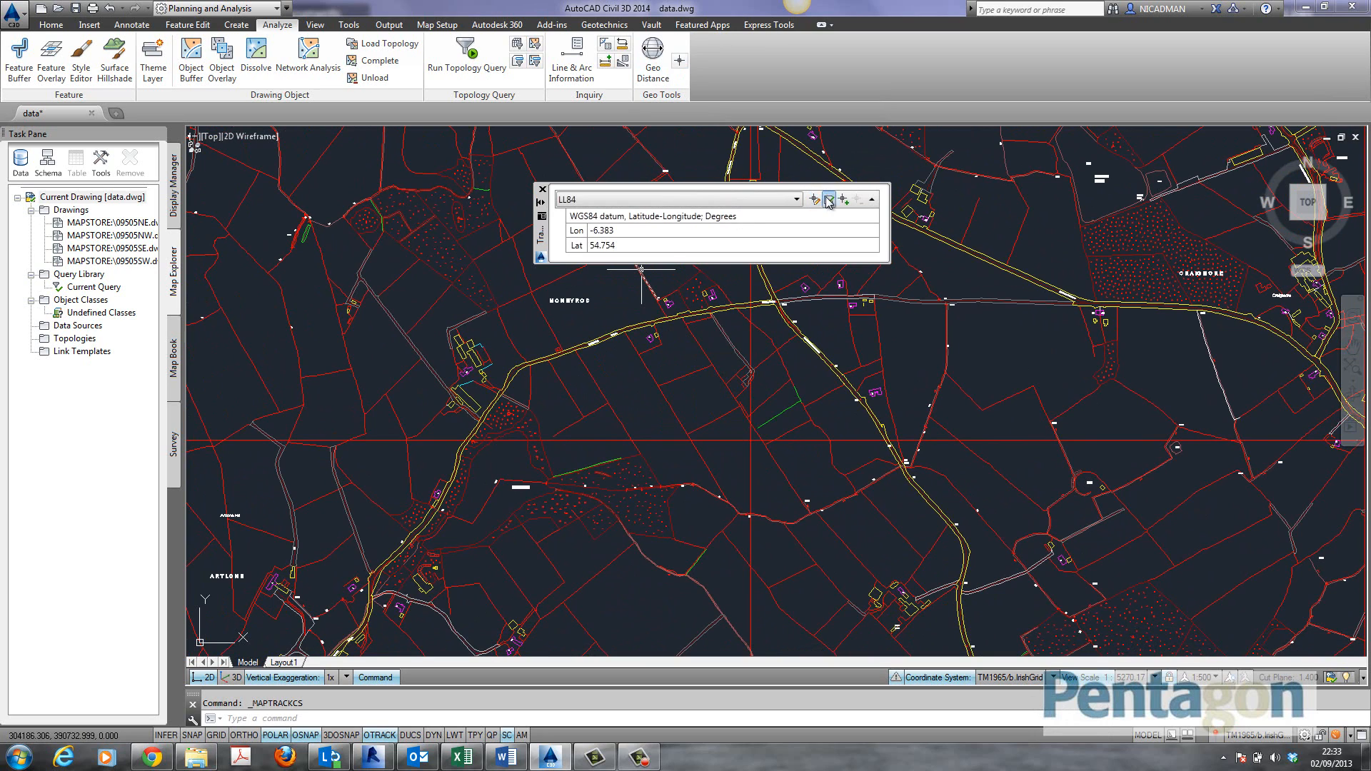
{"action": "mouse_move", "coordinate": [842, 200]}
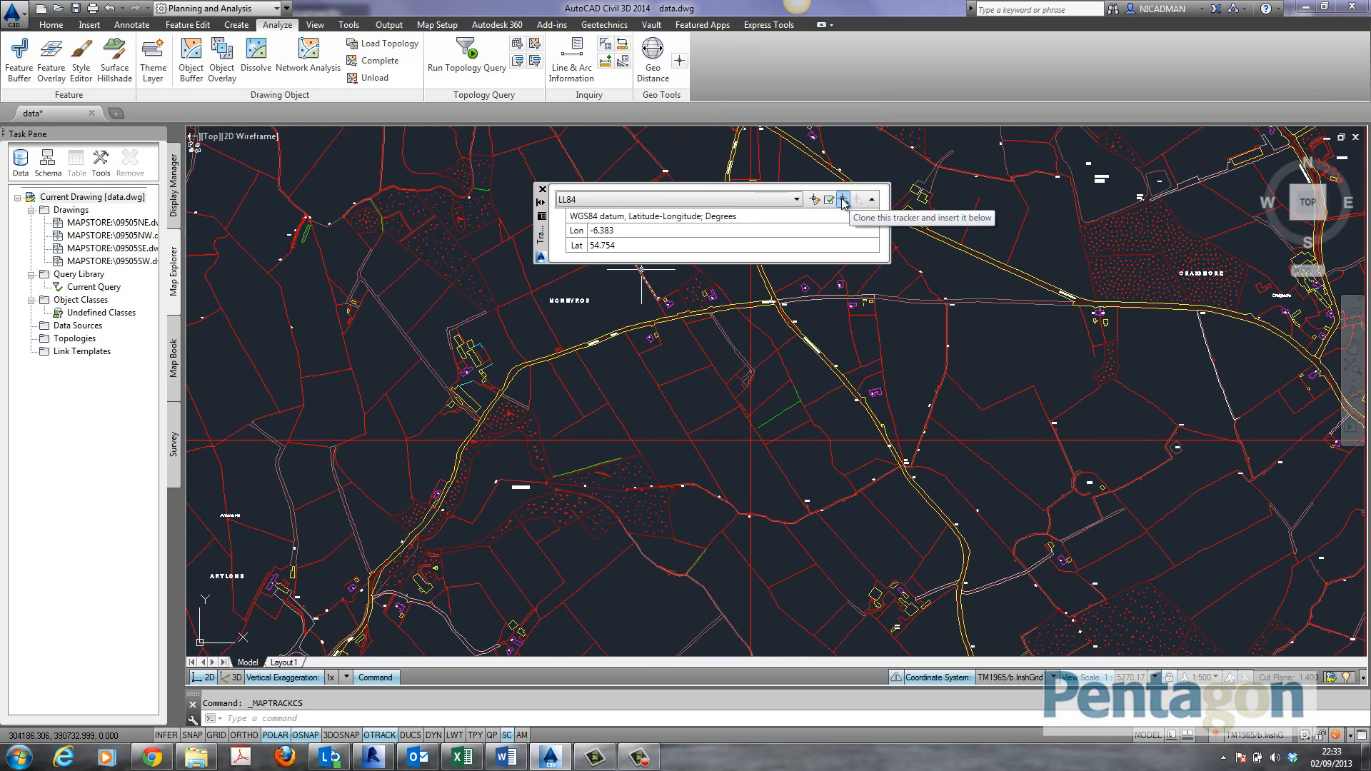
Step: Clone the tracker and set the copy to Ireland1965.ING for Irish National Grid X and Y
{"action": "left_click", "coordinate": [842, 200]}
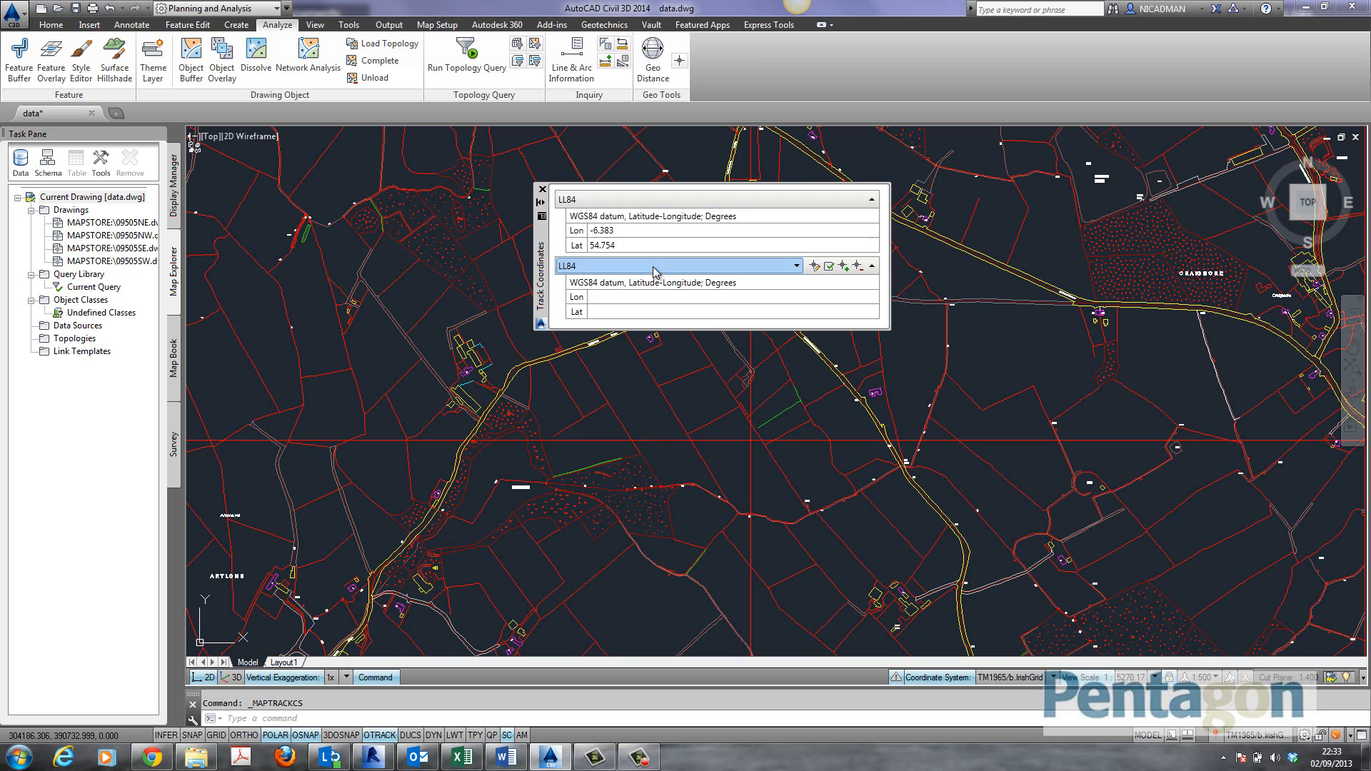
{"action": "left_click", "coordinate": [794, 265]}
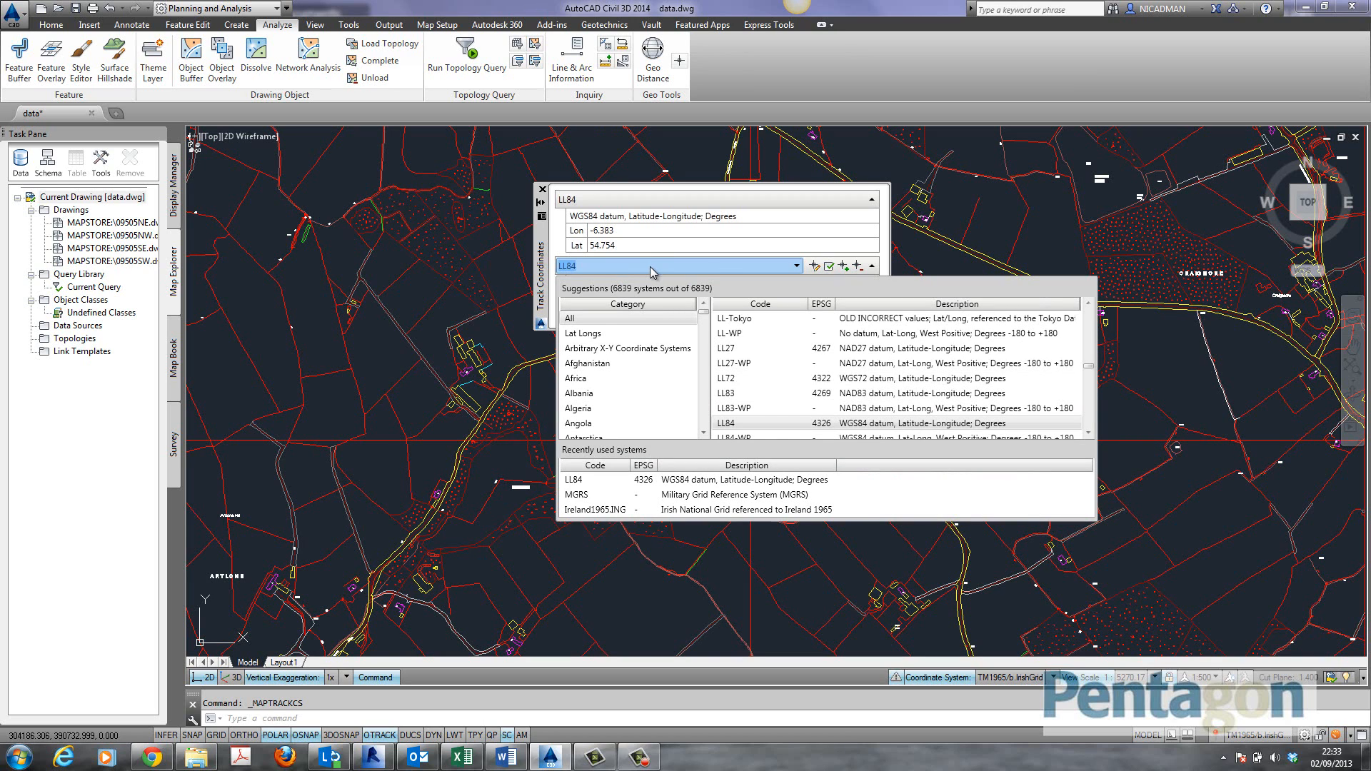
{"action": "type", "text": "ireland1965.ING"}
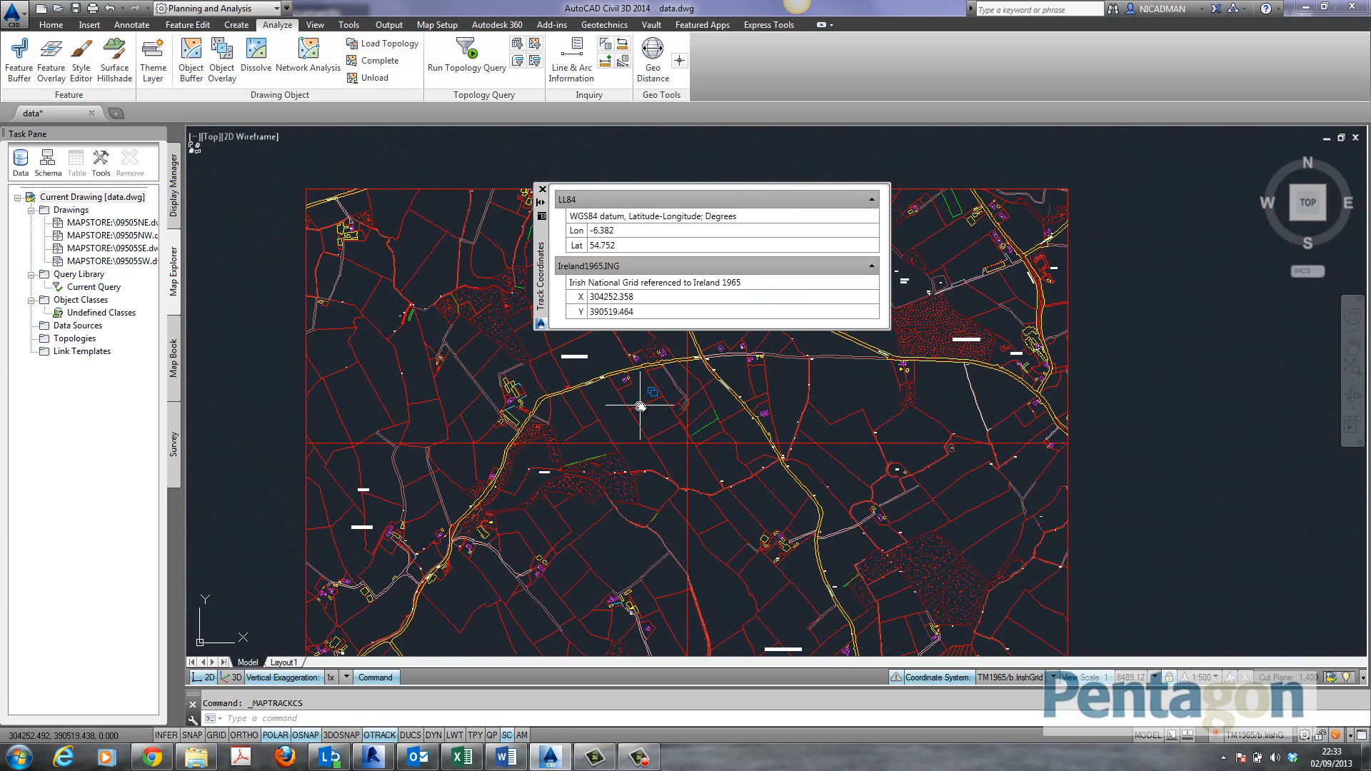
{"action": "mouse_move", "coordinate": [641, 405]}
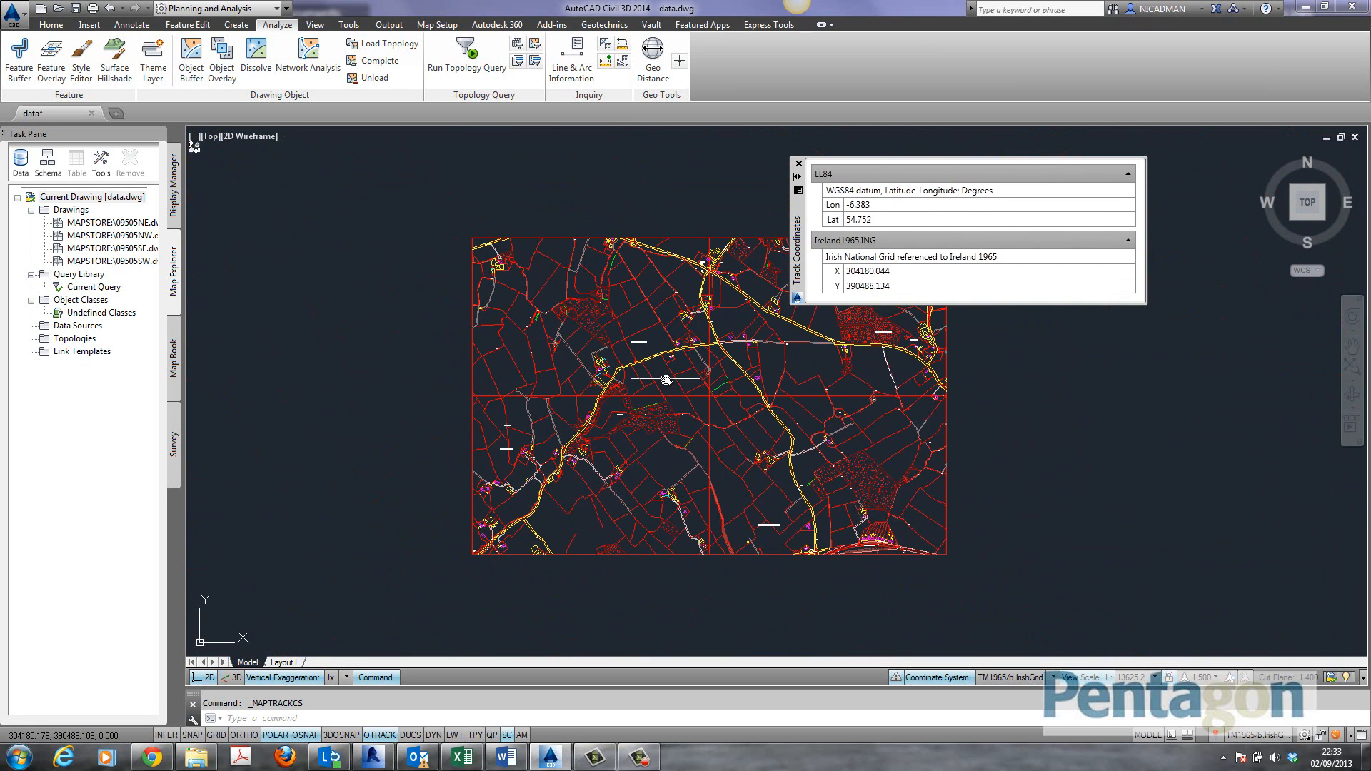
Step: Run GEOMAP and underlay the drawing with Aerial online imagery
{"action": "type", "text": "GEOMAP"}
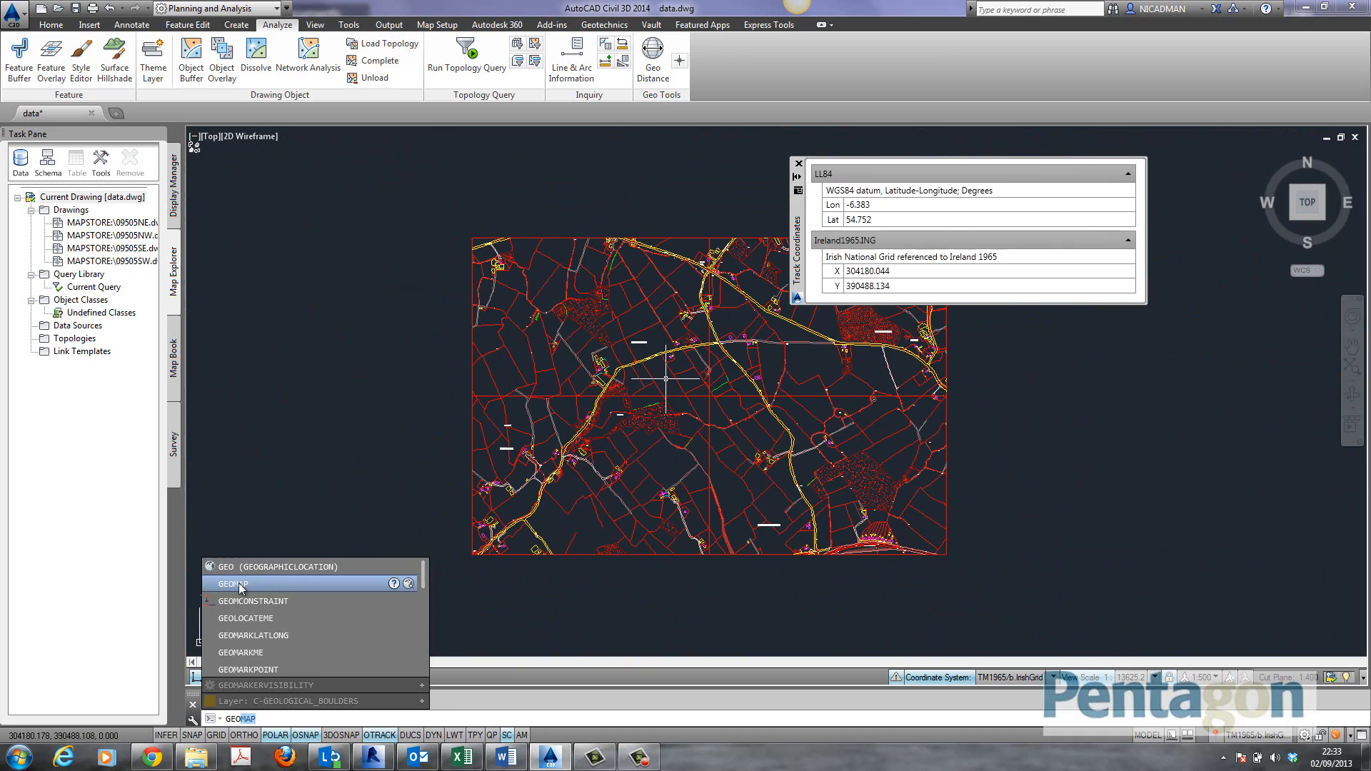
{"action": "left_click", "coordinate": [233, 582]}
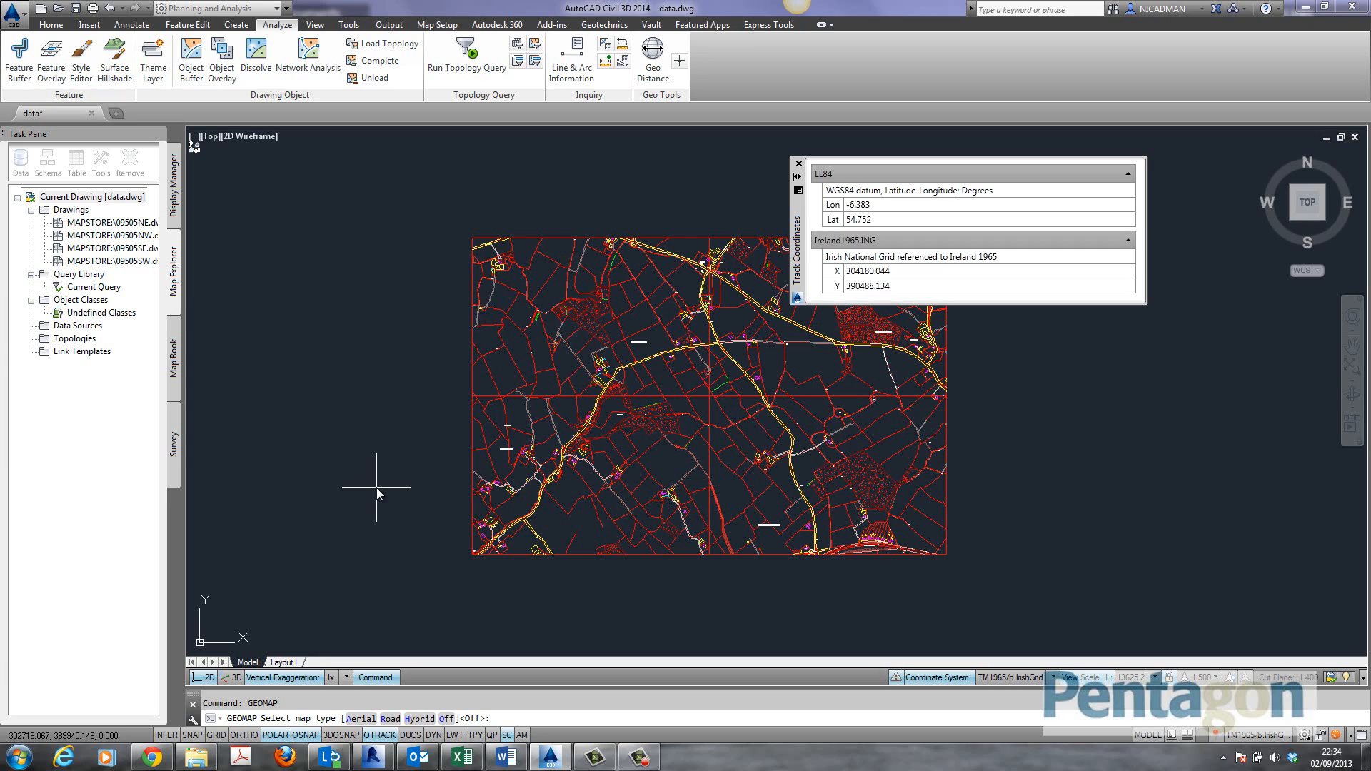
{"action": "mouse_move", "coordinate": [382, 461]}
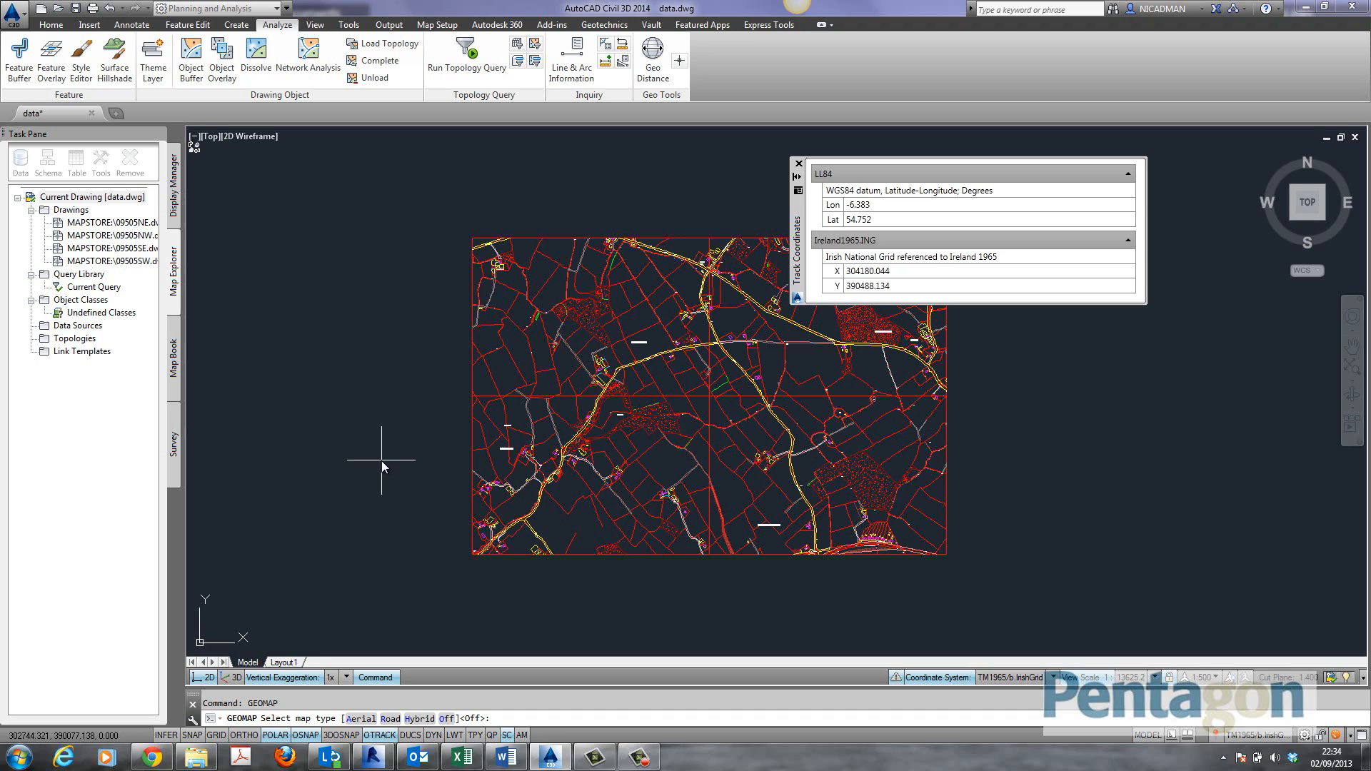
{"action": "mouse_move", "coordinate": [388, 431]}
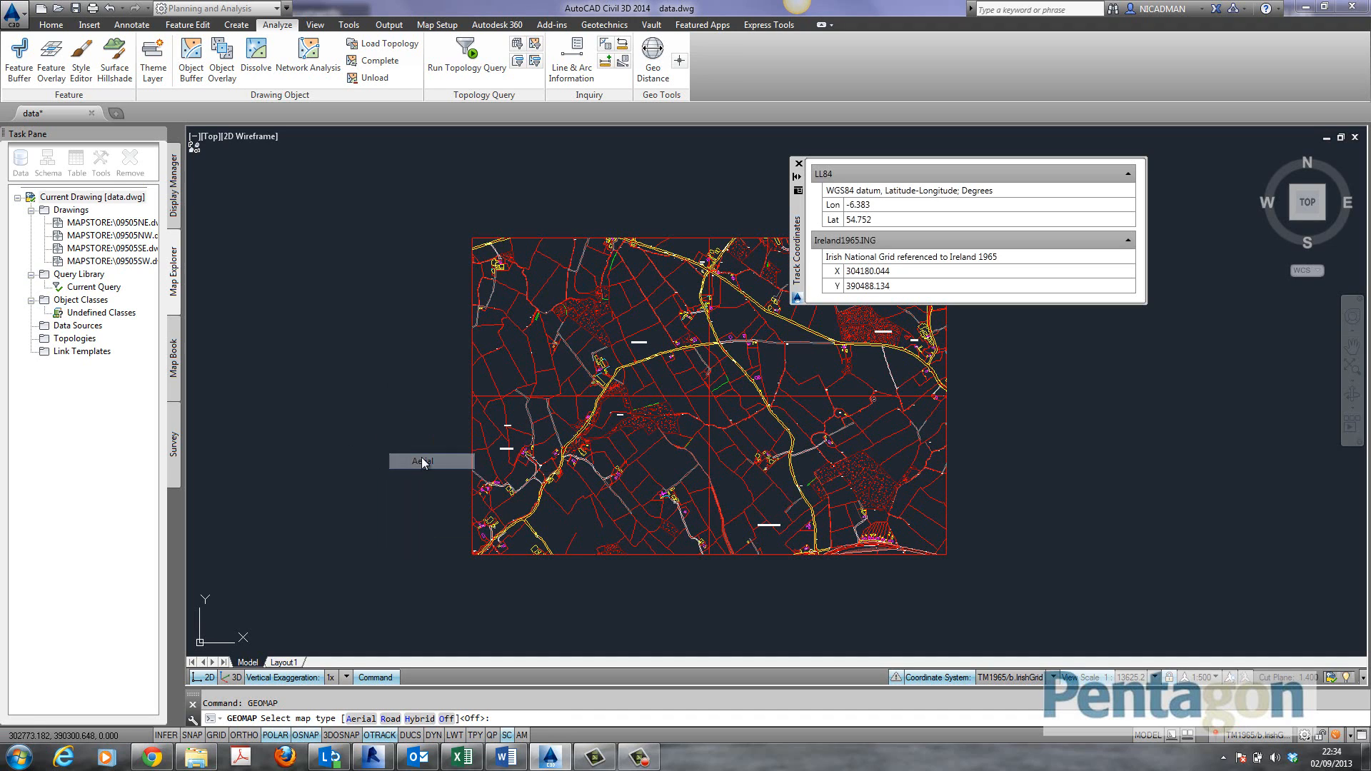
{"action": "left_click", "coordinate": [423, 461]}
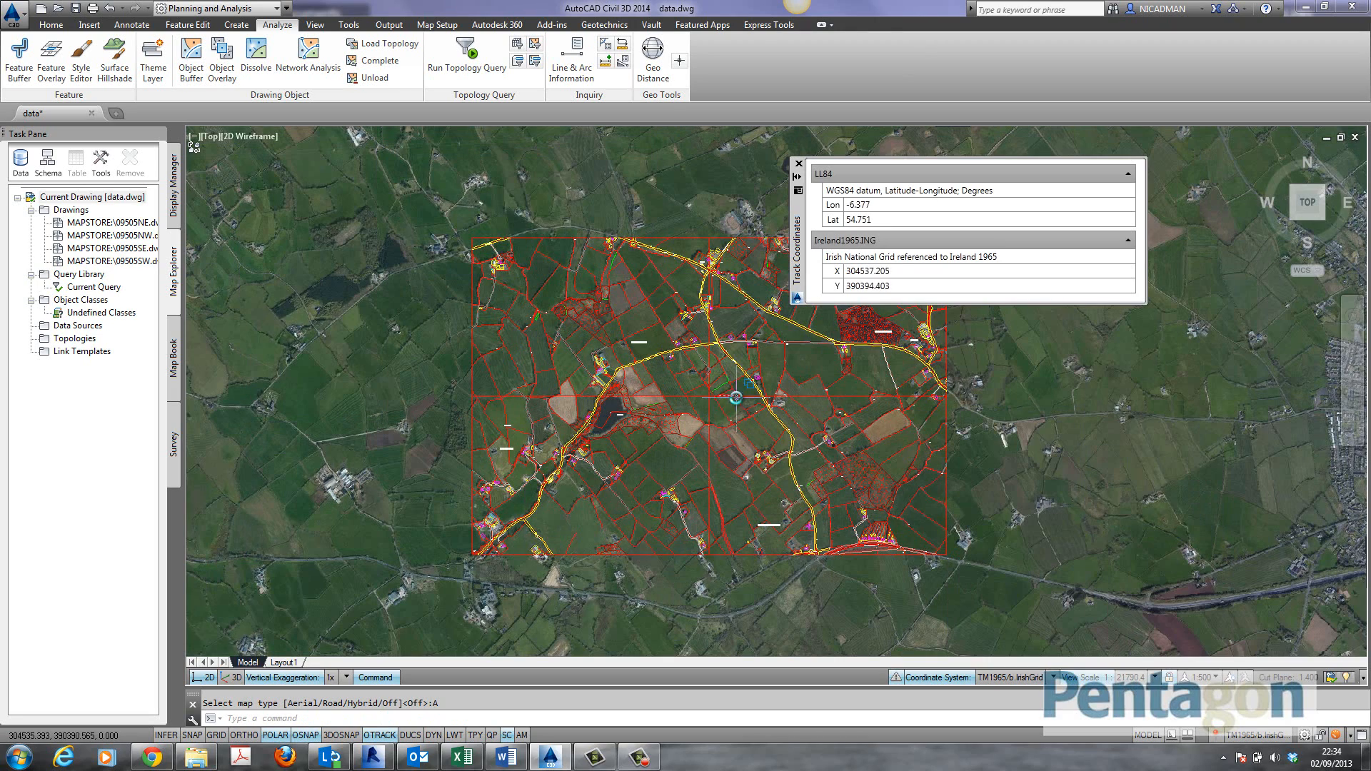
Step: Zoom in and out over the aerial imagery to inspect it before switching to Hybrid
{"action": "scroll", "scroll_direction": "down", "scroll_amount": 3}
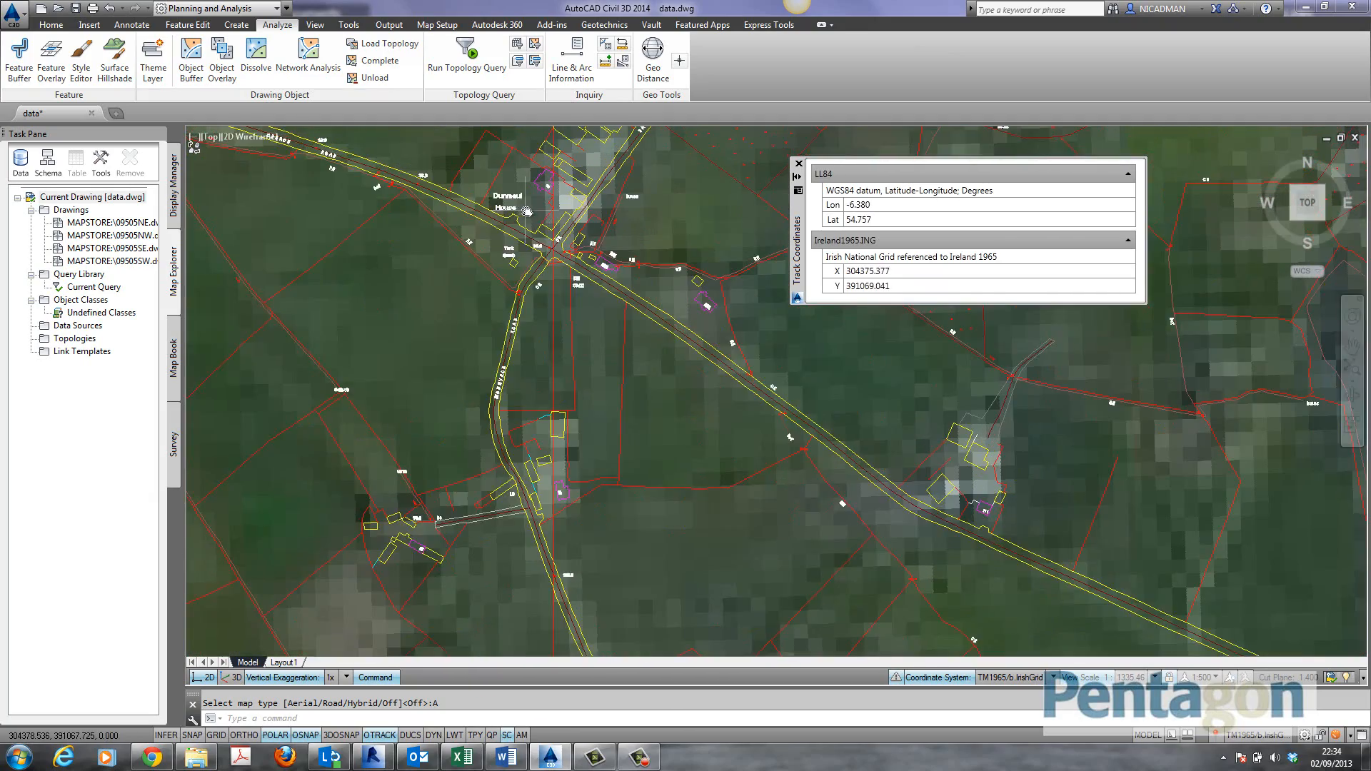
{"action": "scroll", "scroll_direction": "up", "scroll_amount": 3}
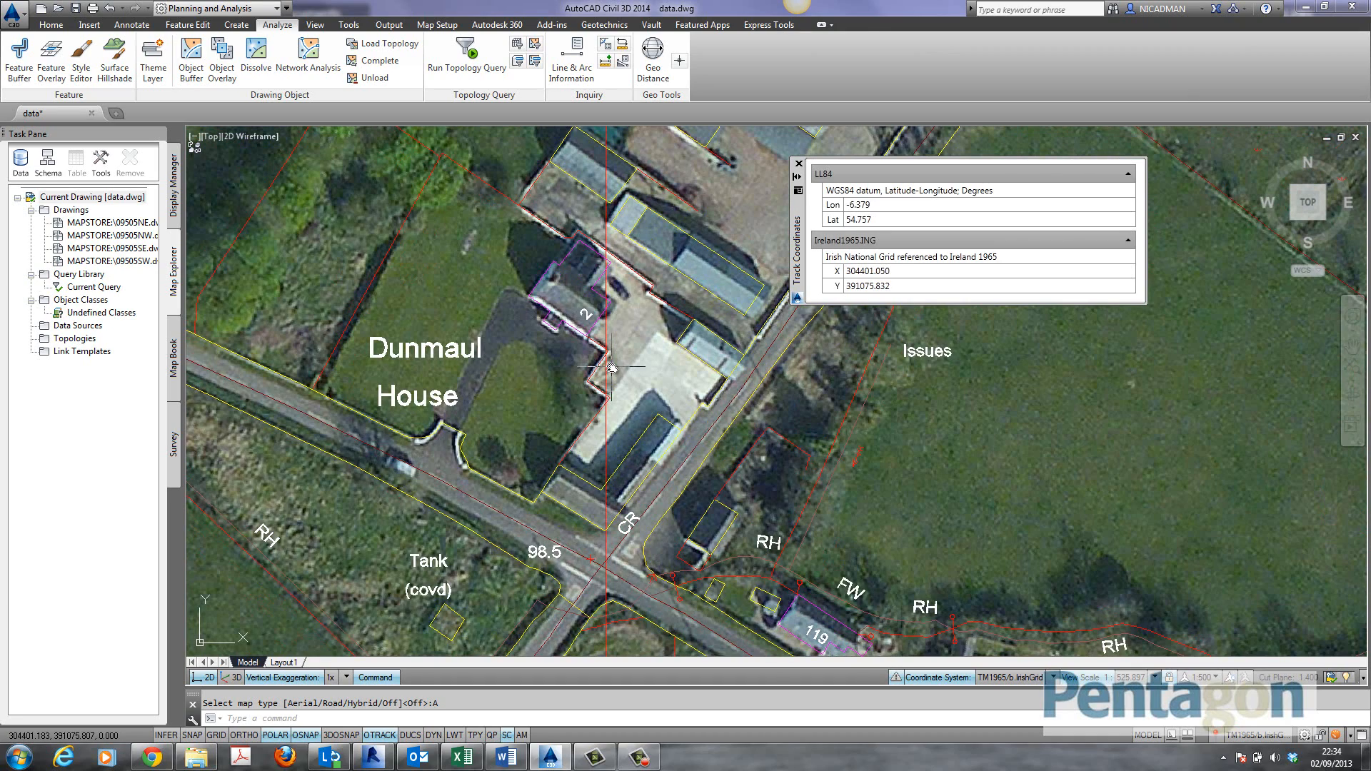
{"action": "scroll", "scroll_direction": "down", "scroll_amount": 3}
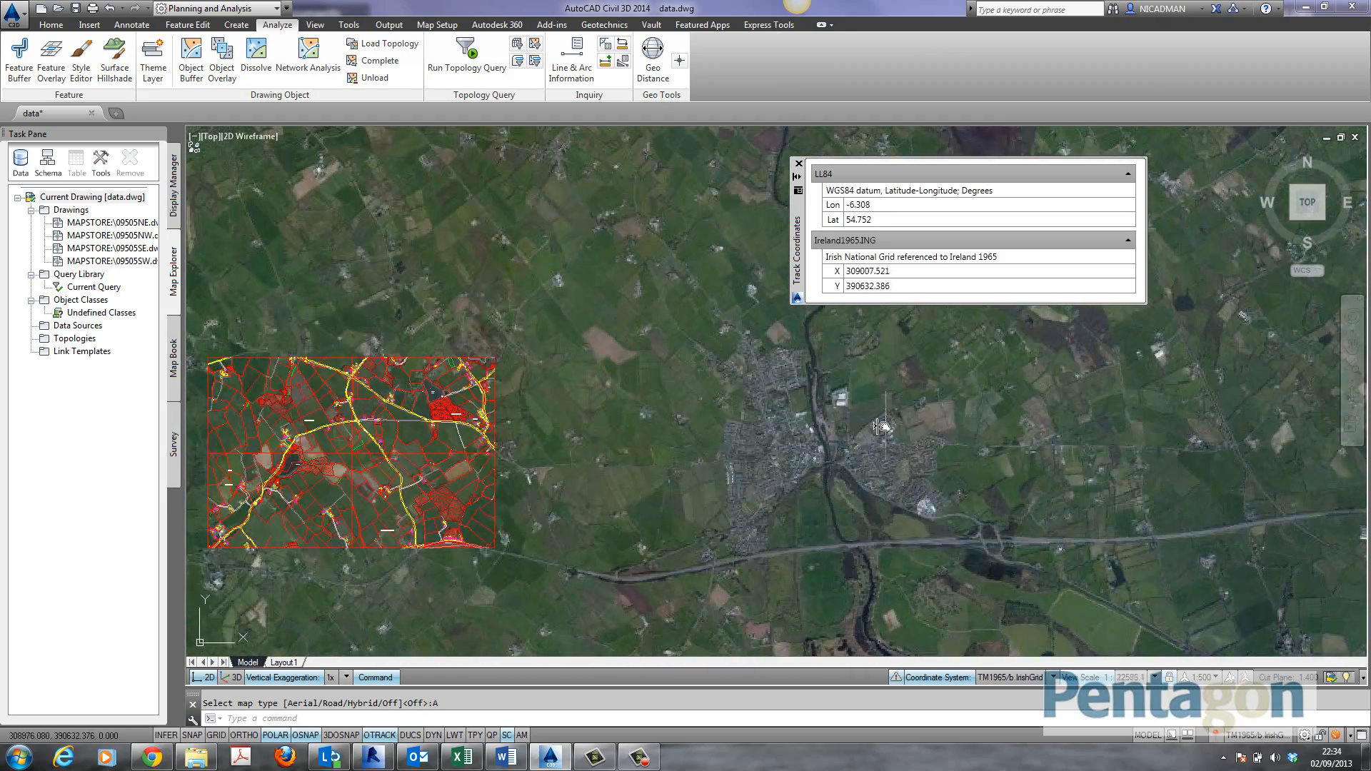
{"action": "scroll", "scroll_direction": "up", "scroll_amount": 3}
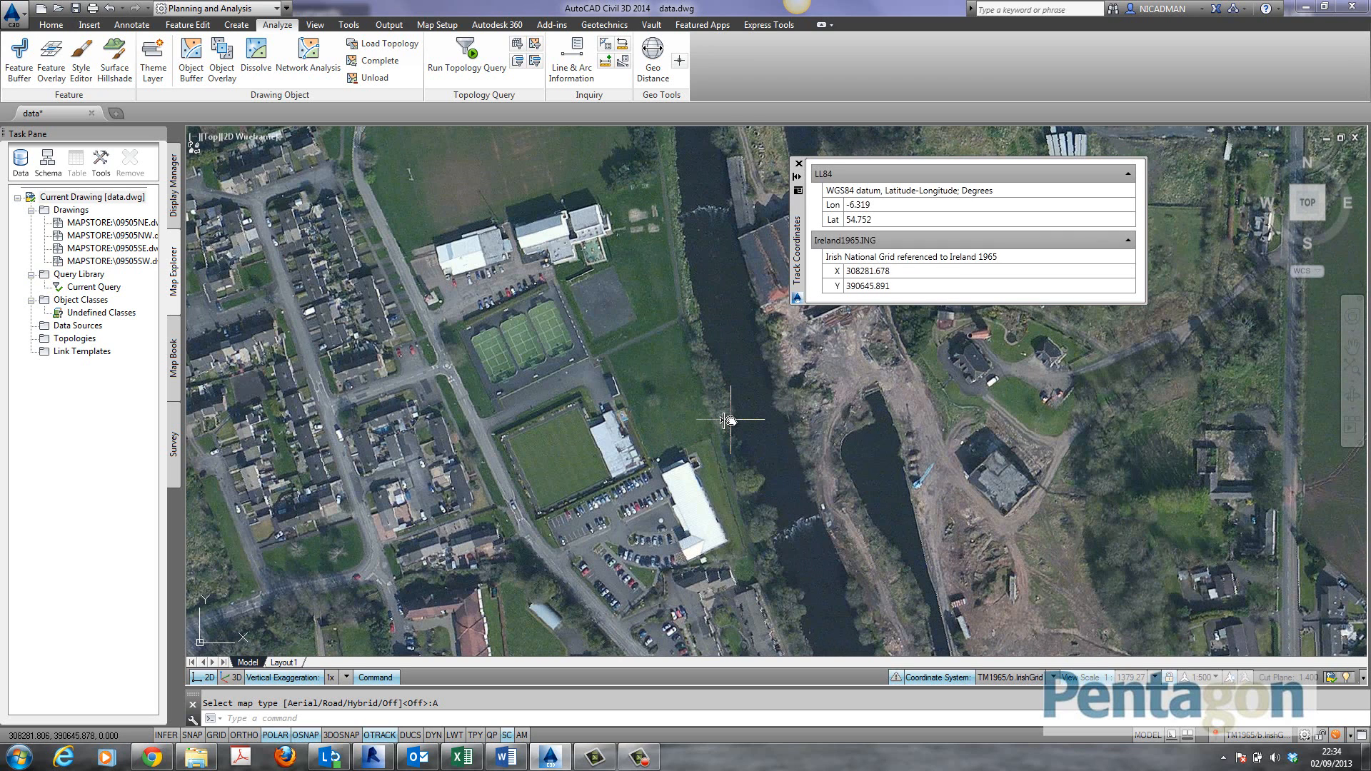
{"action": "scroll", "scroll_direction": "down", "scroll_amount": 3}
{"action": "type", "text": "H"}
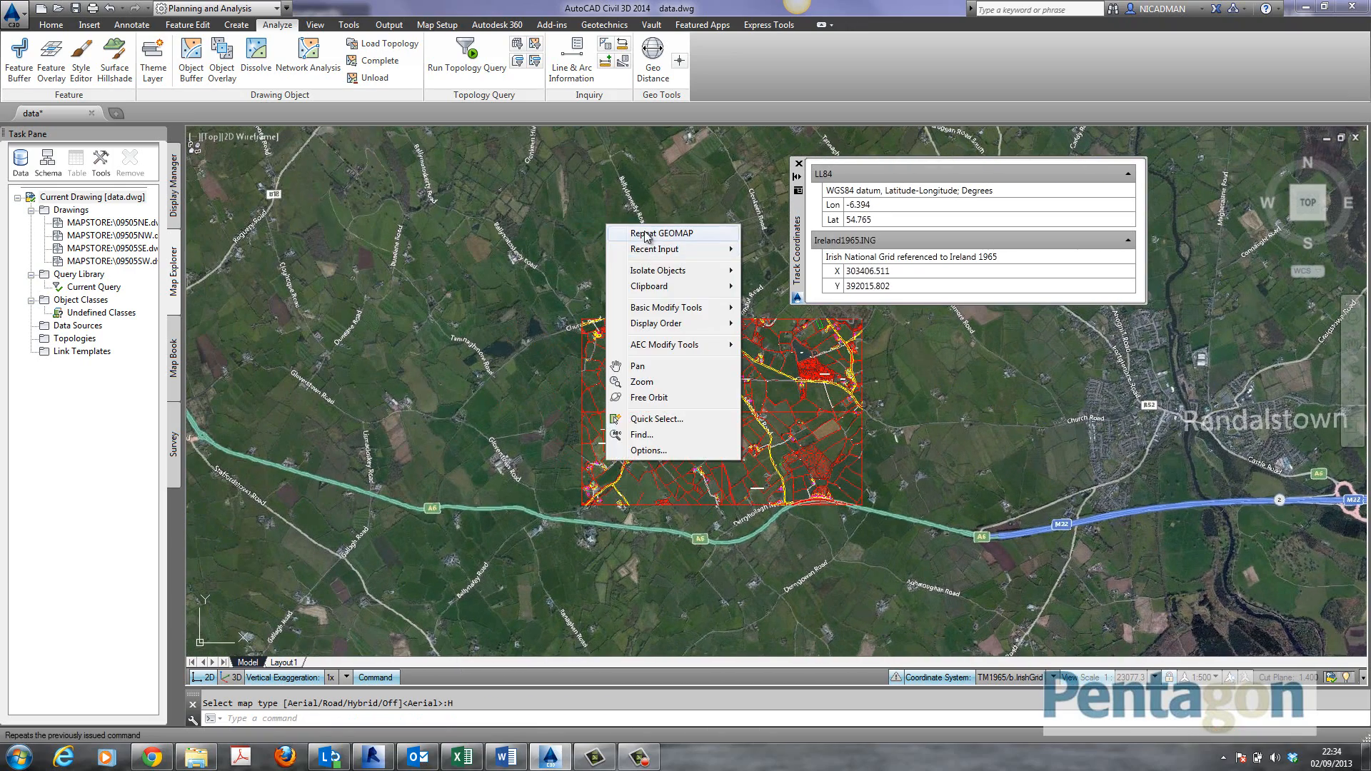
Step: Repeat GEOMAP with the Road background, then move to the Layout1 sheet
{"action": "left_click", "coordinate": [661, 233]}
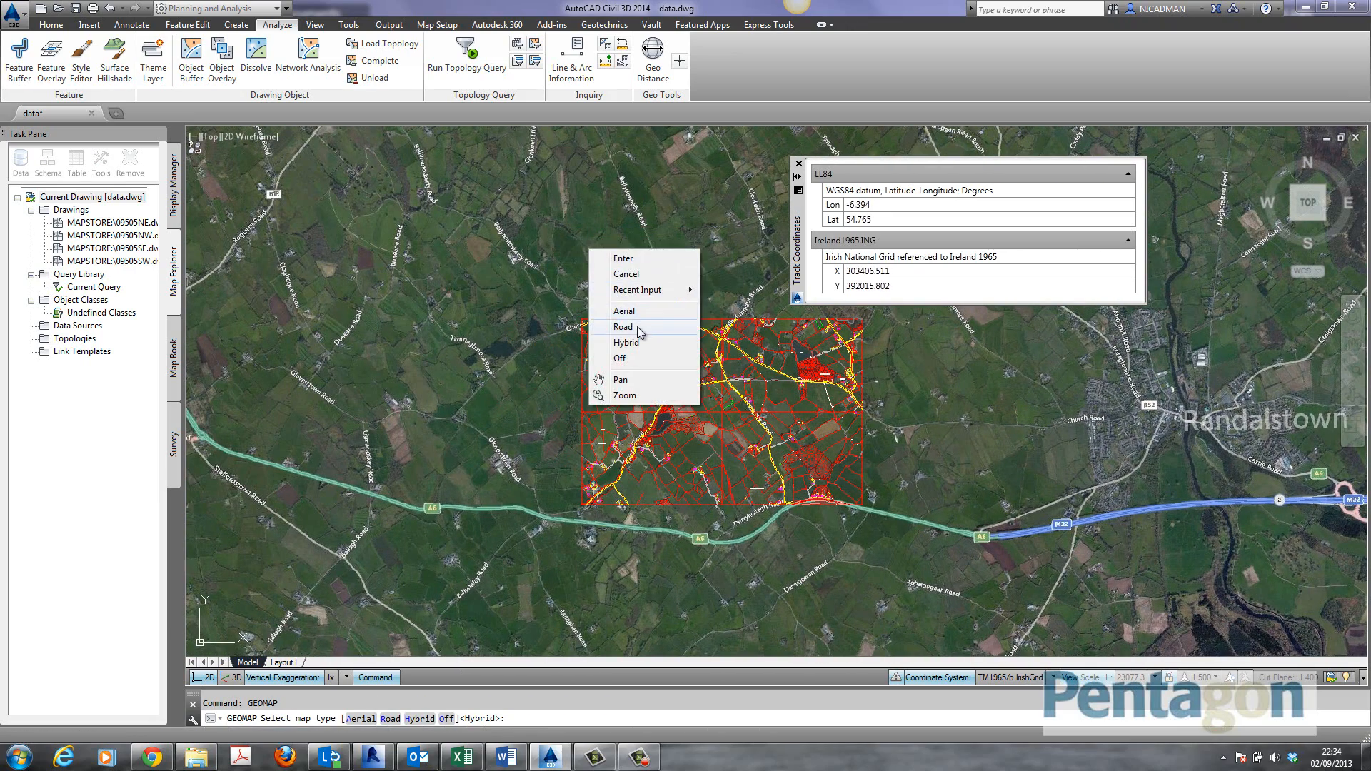
{"action": "left_click", "coordinate": [624, 325]}
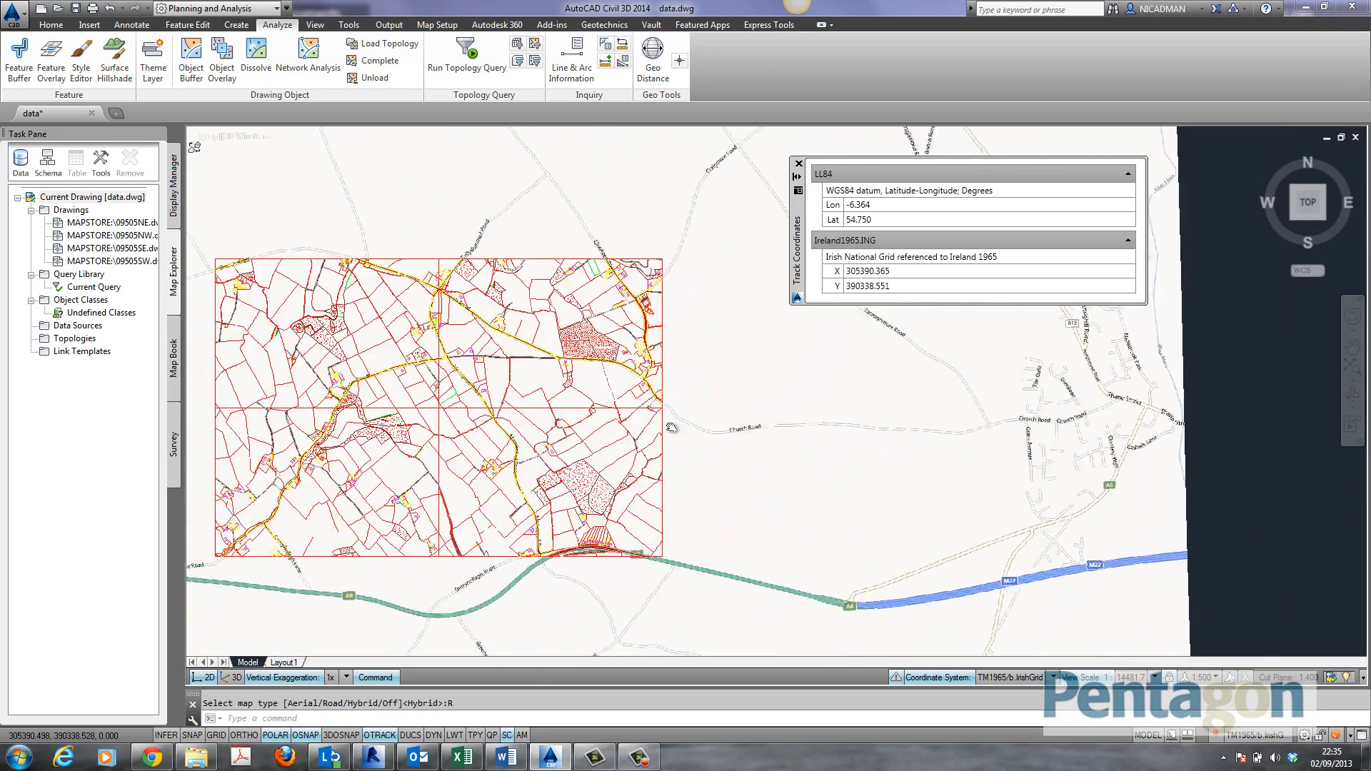
{"action": "scroll", "scroll_direction": "down", "scroll_amount": 3}
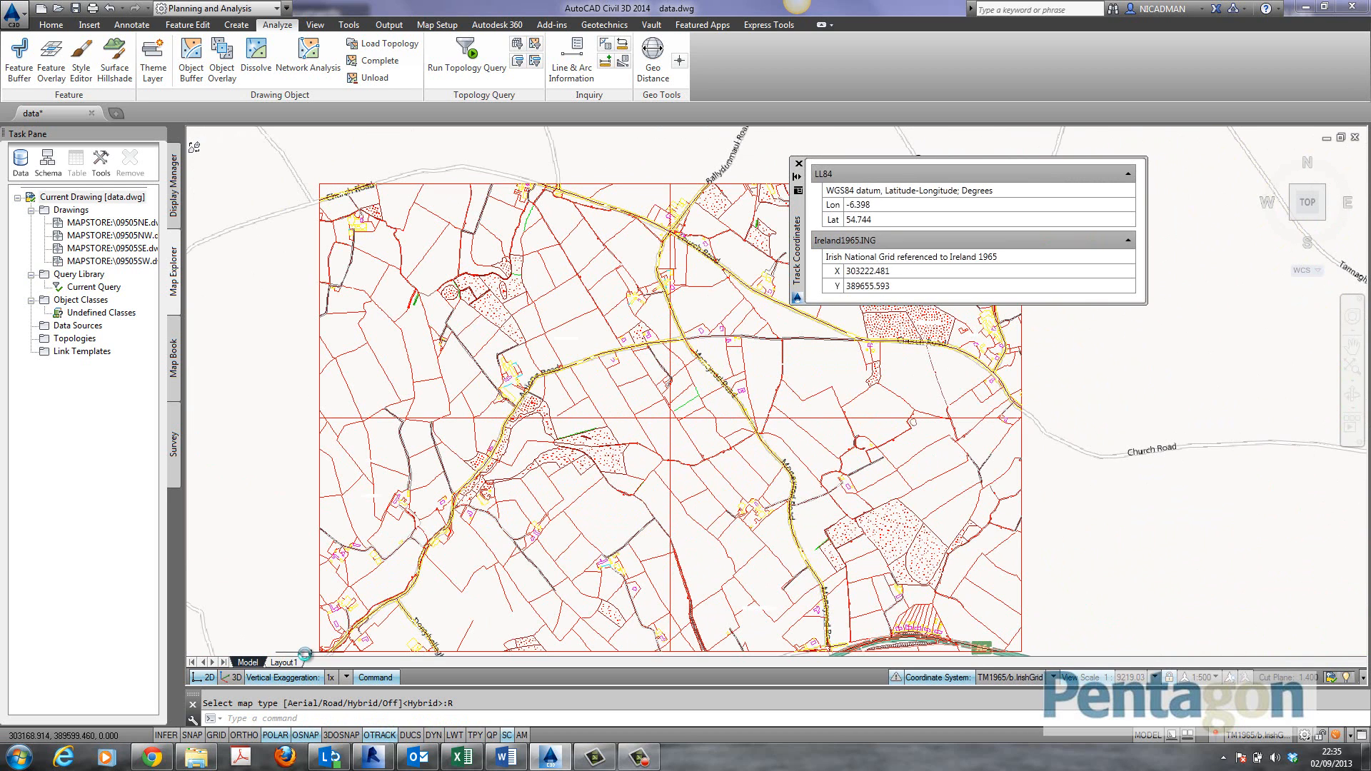
{"action": "left_click", "coordinate": [283, 661]}
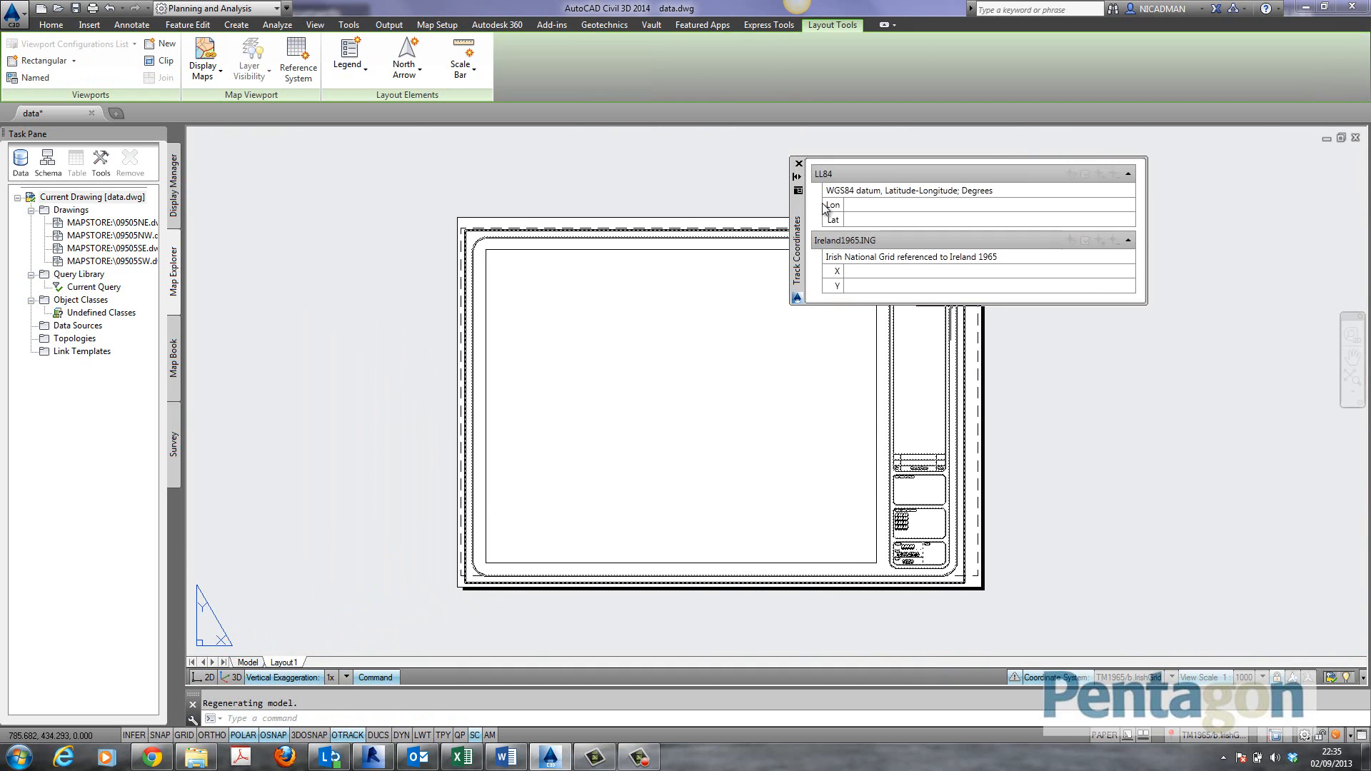
{"action": "mouse_move", "coordinate": [797, 165]}
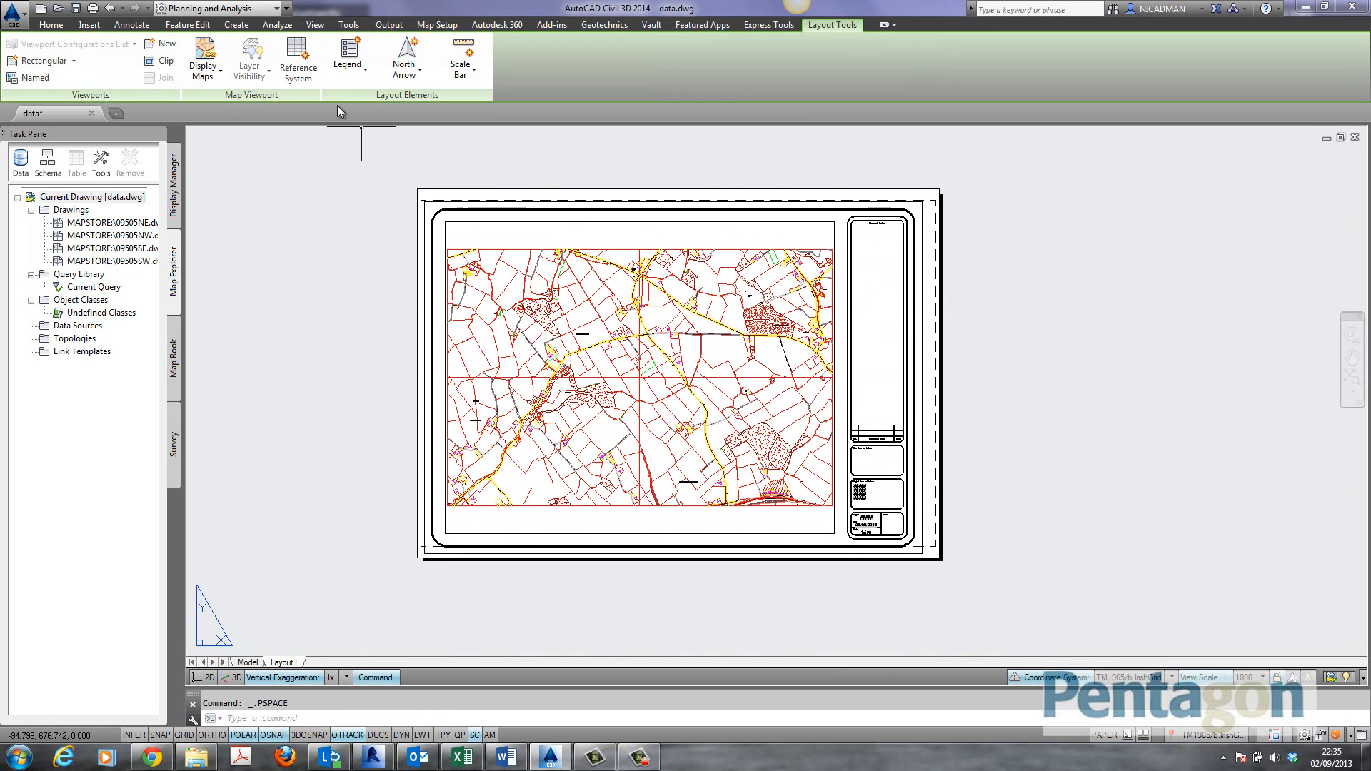
Step: Create a Reference System grid on the viewport with 250 Meter precision
{"action": "left_click", "coordinate": [299, 59]}
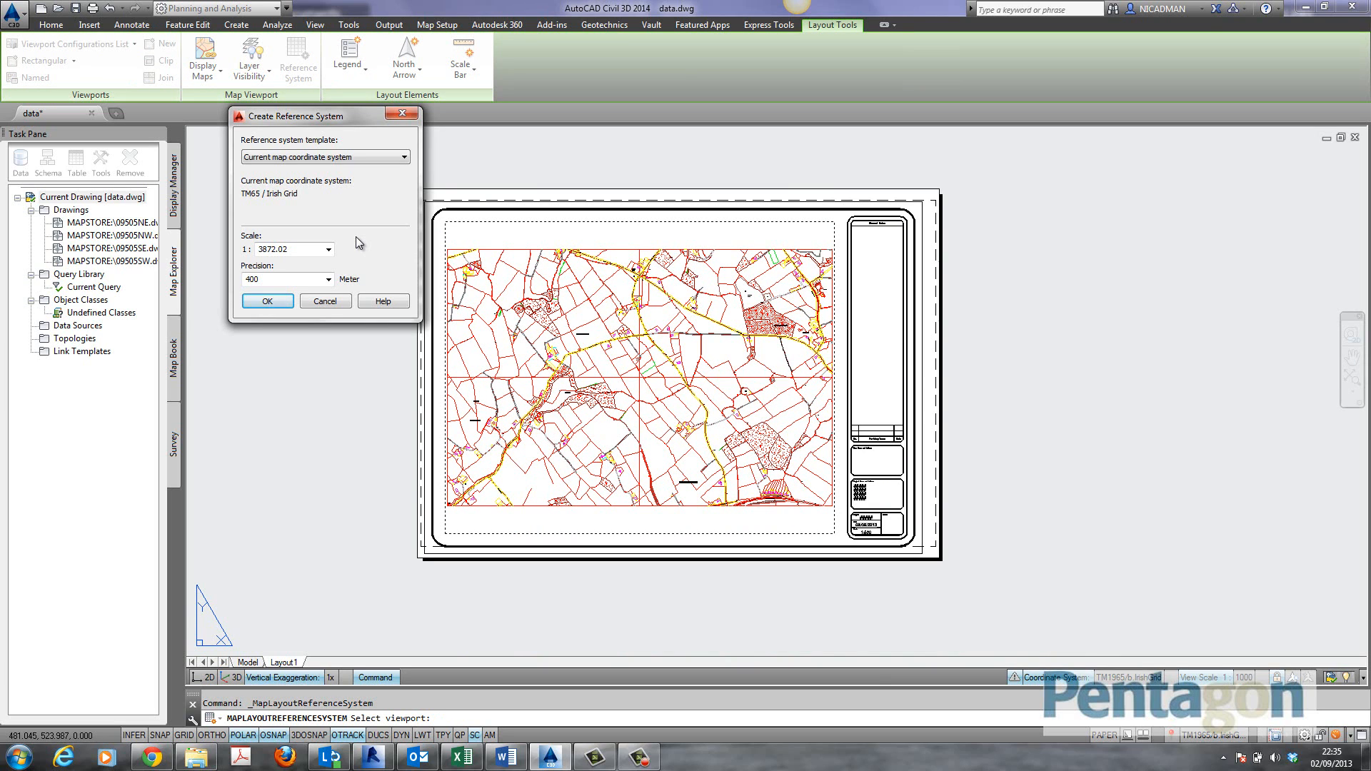
{"action": "mouse_move", "coordinate": [291, 279]}
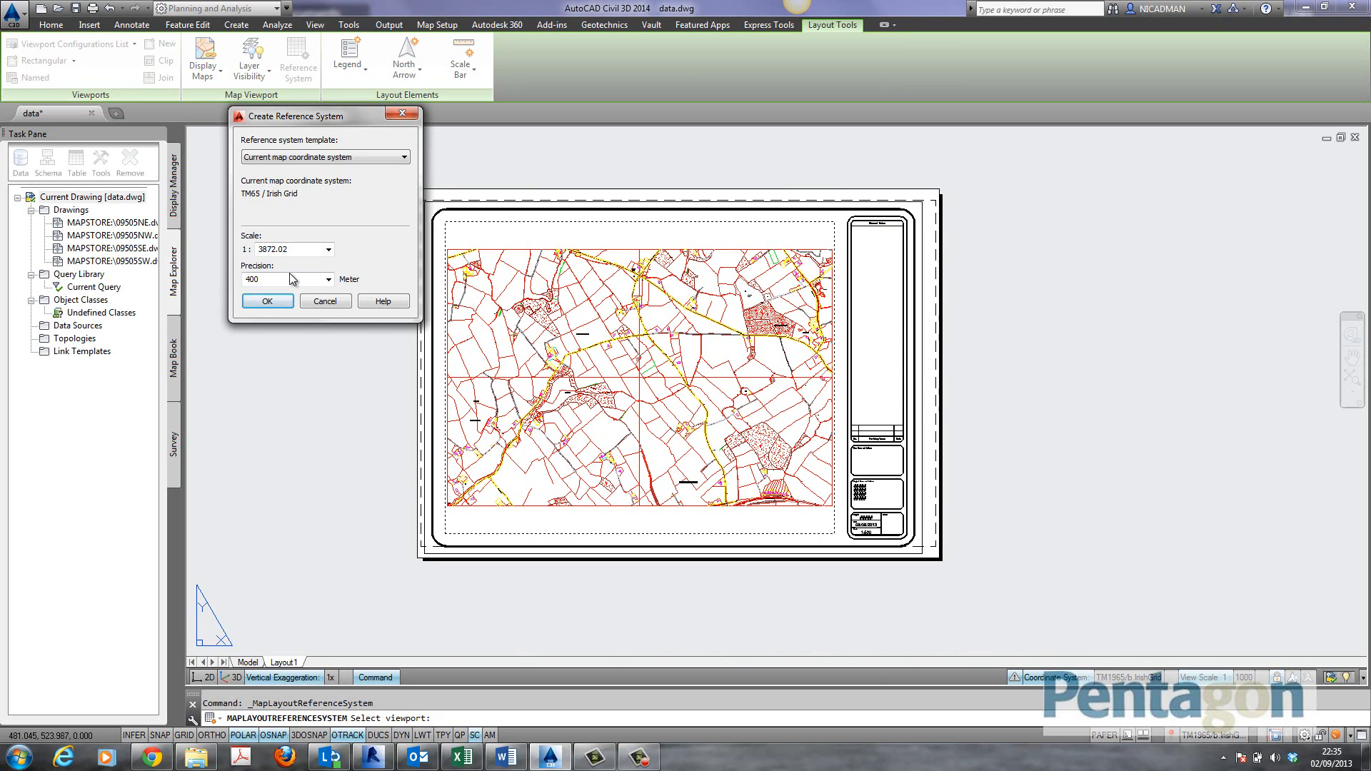
{"action": "triple_click", "coordinate": [280, 278]}
{"action": "type", "text": "250"}
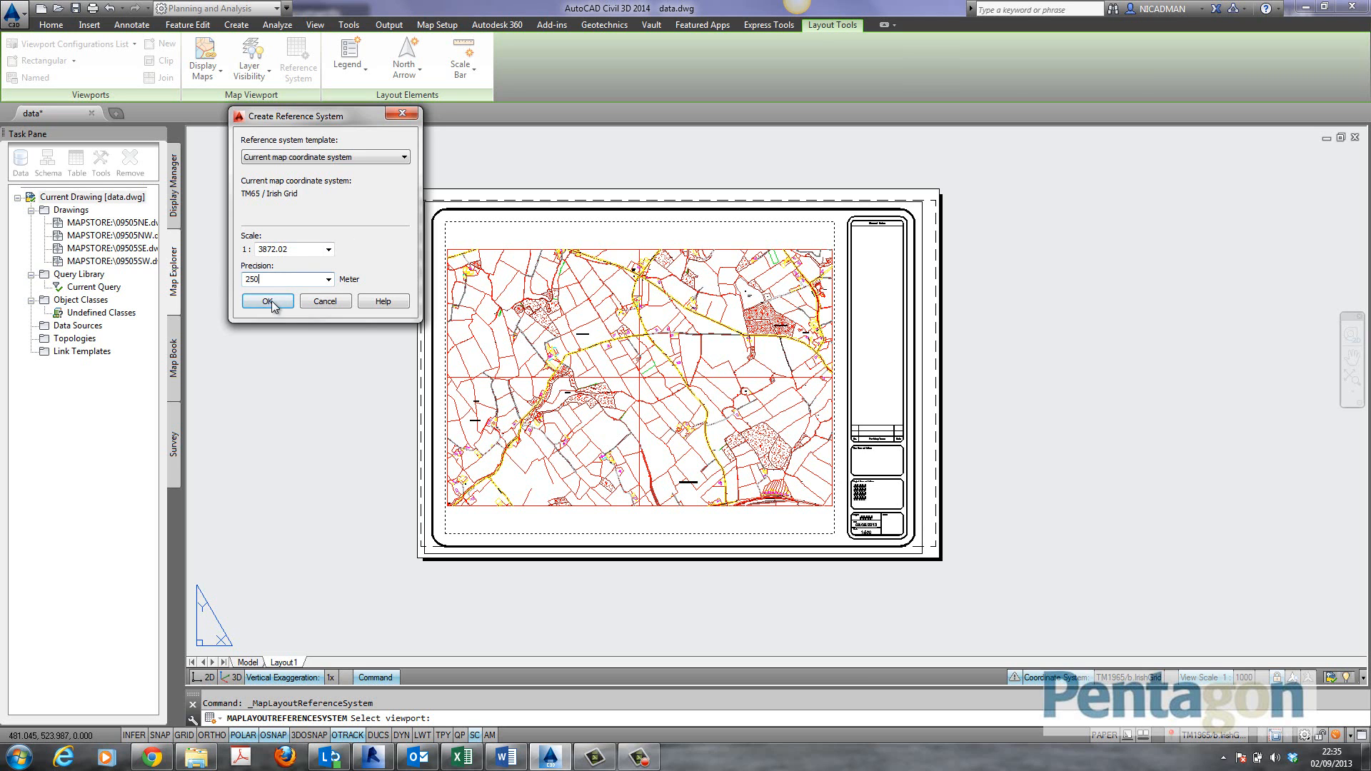
{"action": "left_click", "coordinate": [267, 301]}
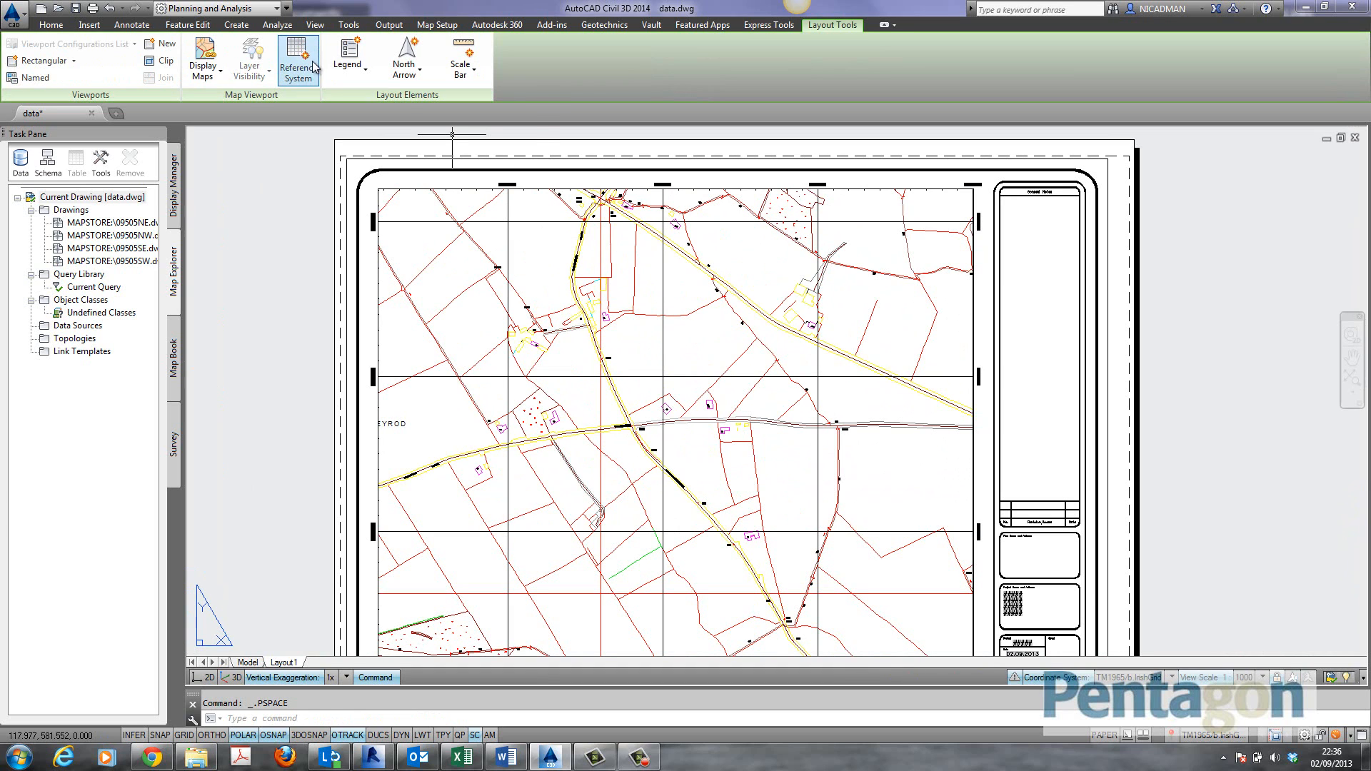
Step: Add a second reference grid using the Latitude-Longitude template with degree labels, then return to paper space
{"action": "left_click", "coordinate": [298, 60]}
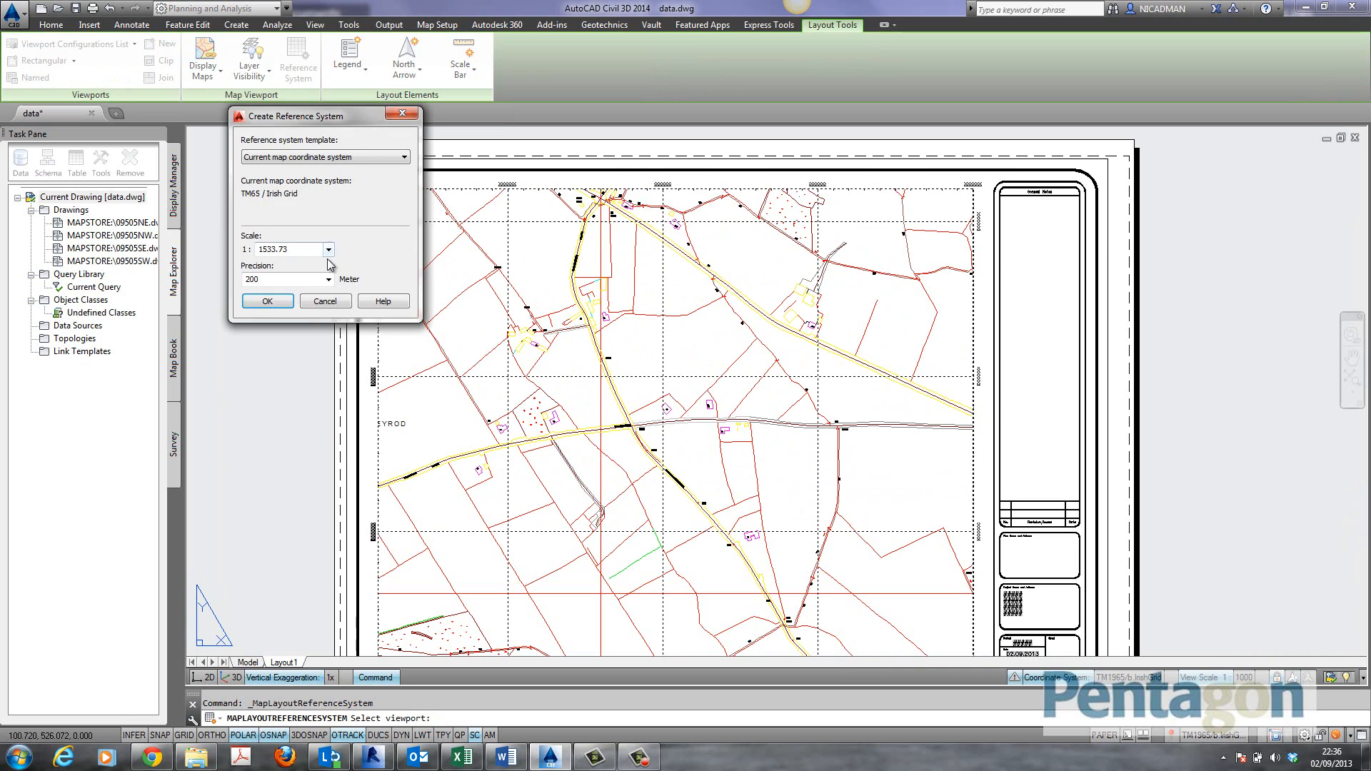
{"action": "left_click", "coordinate": [403, 157]}
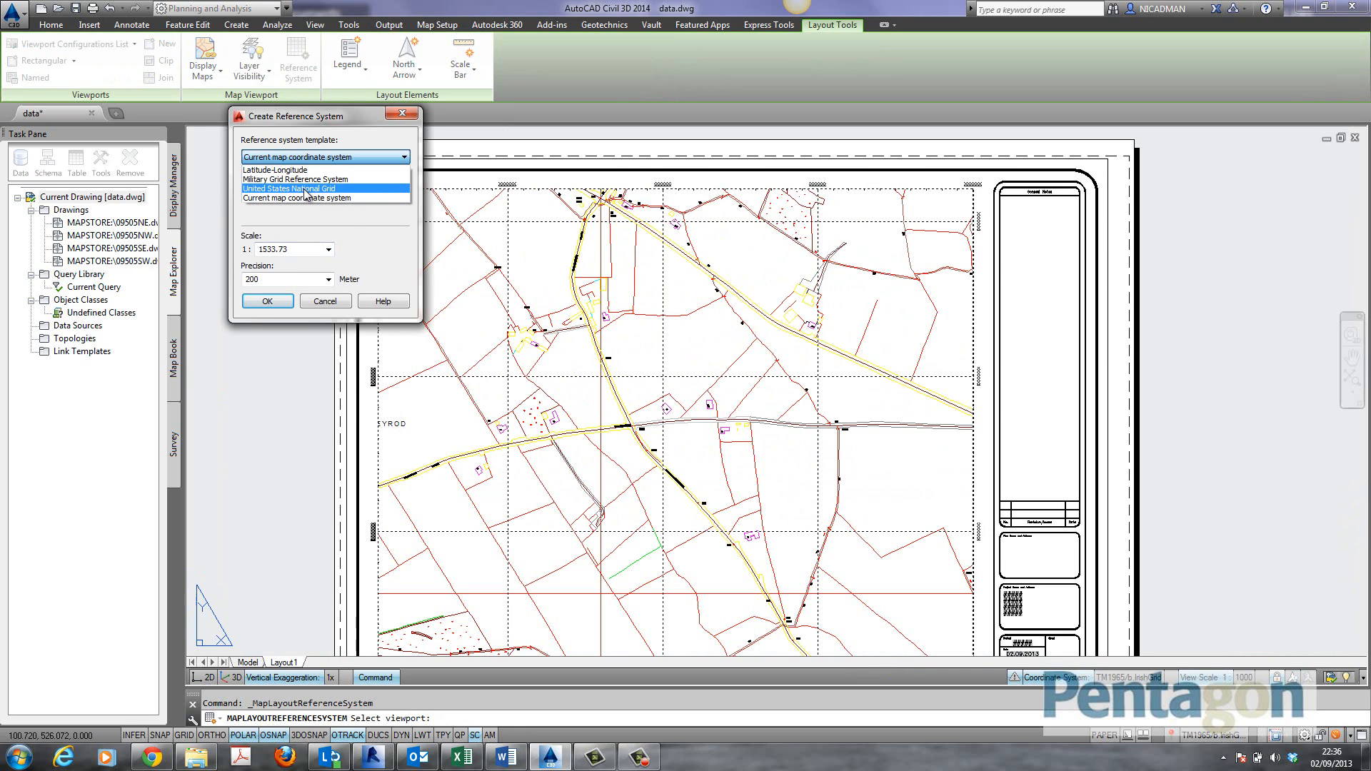
{"action": "left_click", "coordinate": [275, 170]}
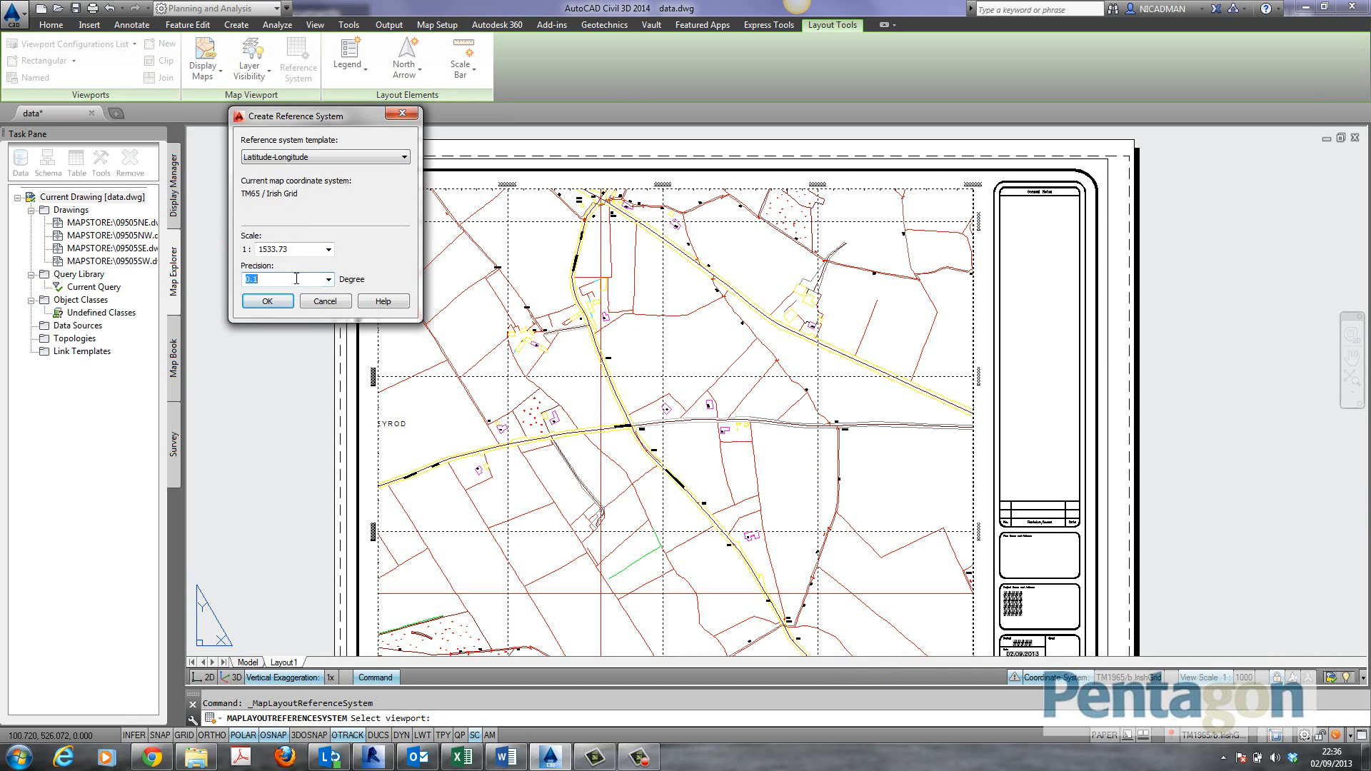
{"action": "left_click", "coordinate": [267, 301]}
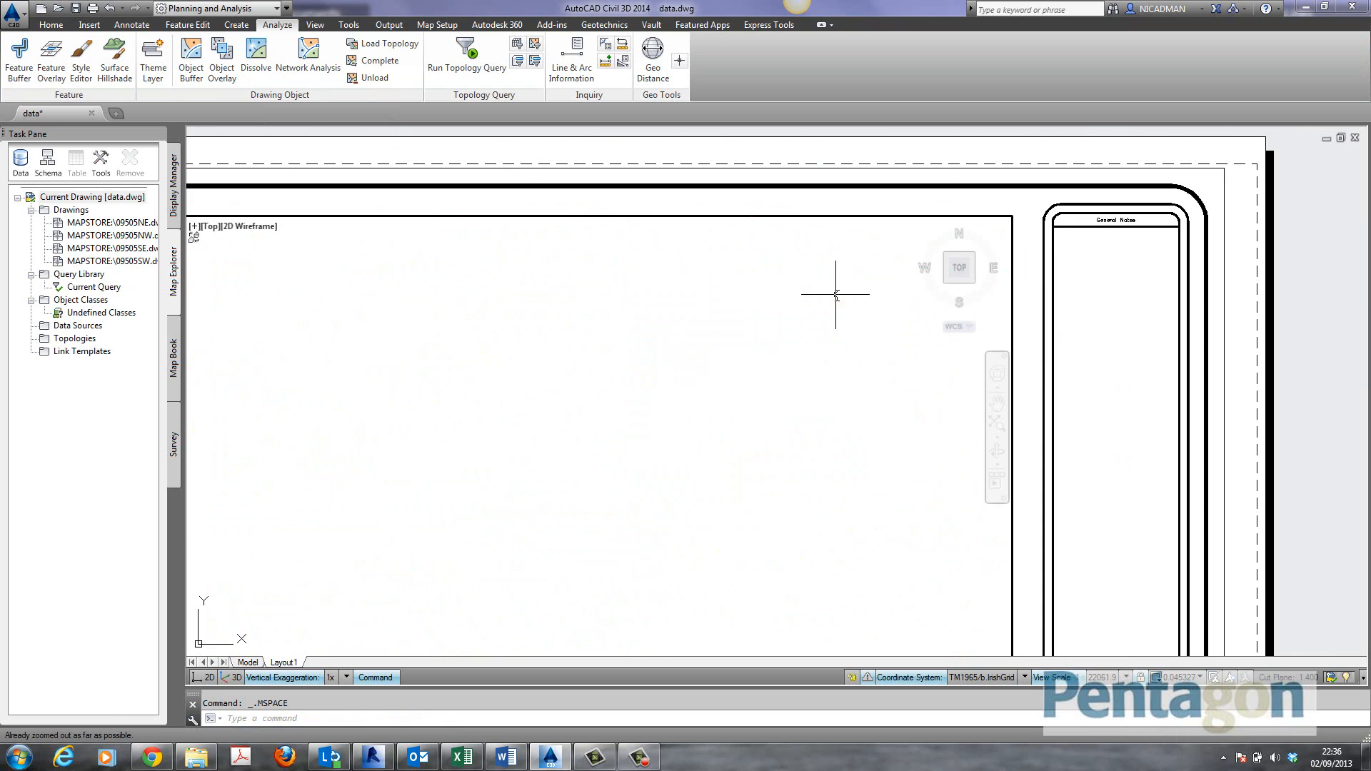
{"action": "left_click", "coordinate": [283, 661]}
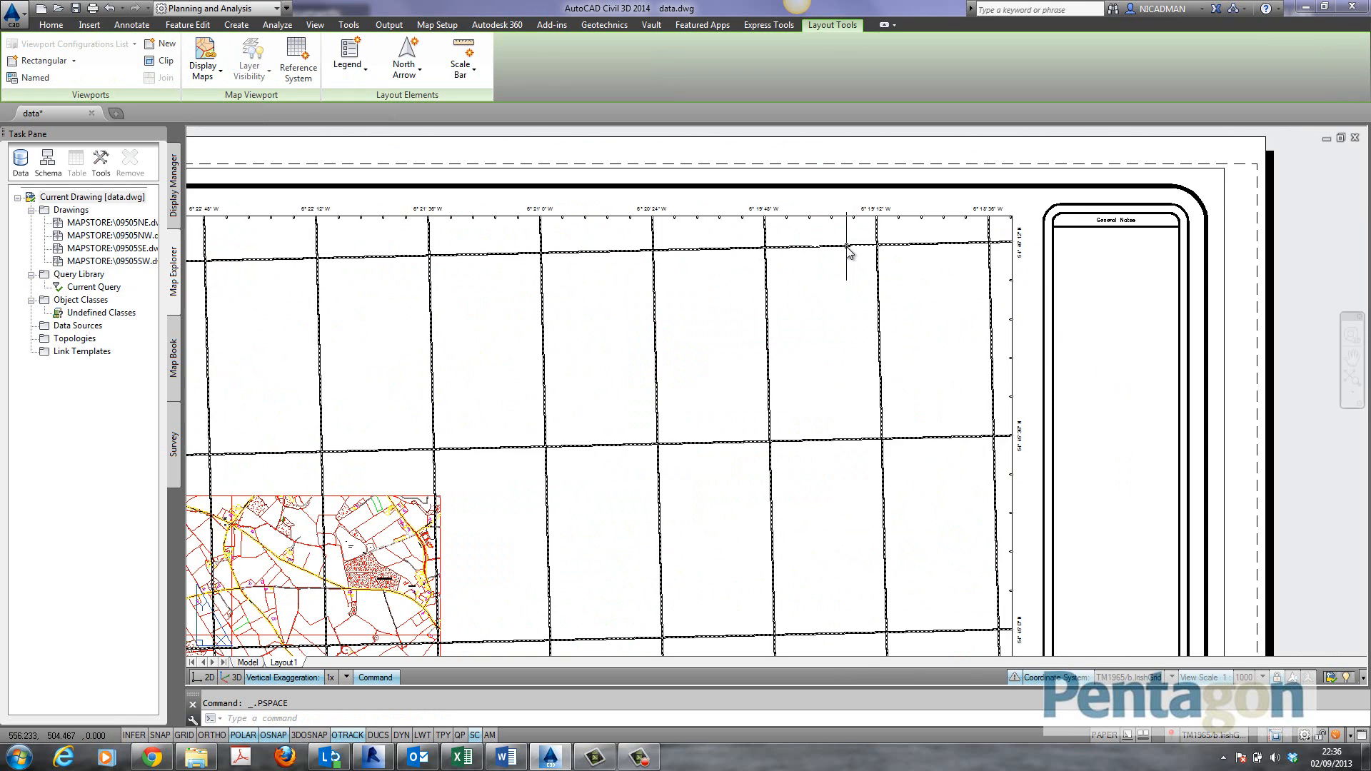